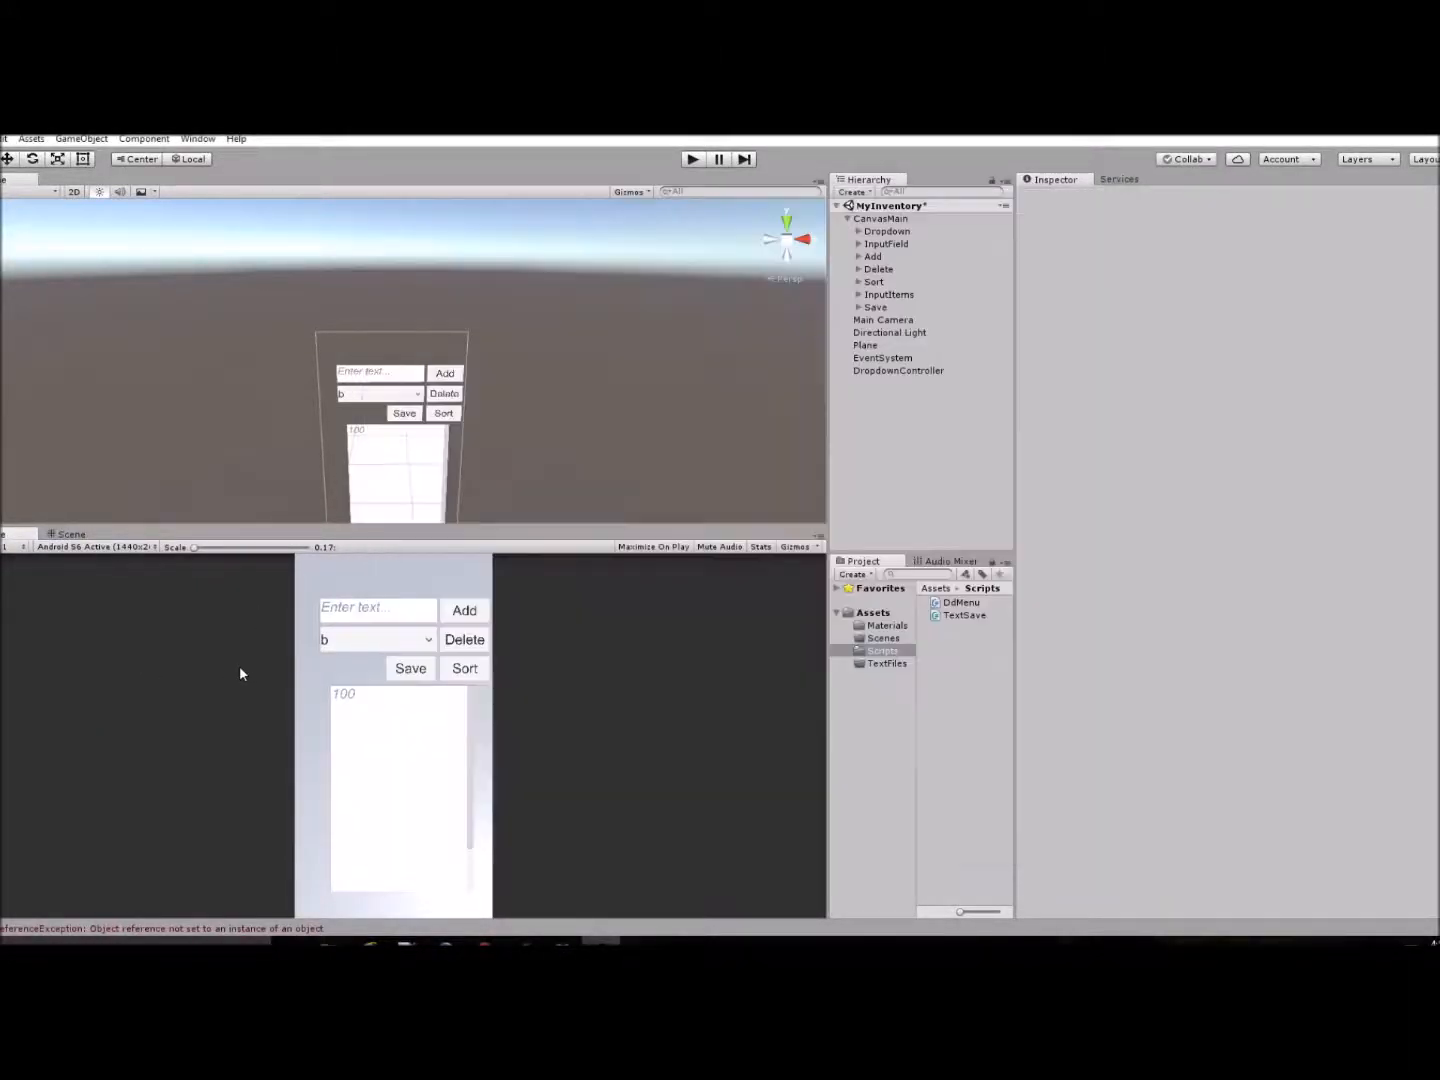
mouse_move(356, 620)
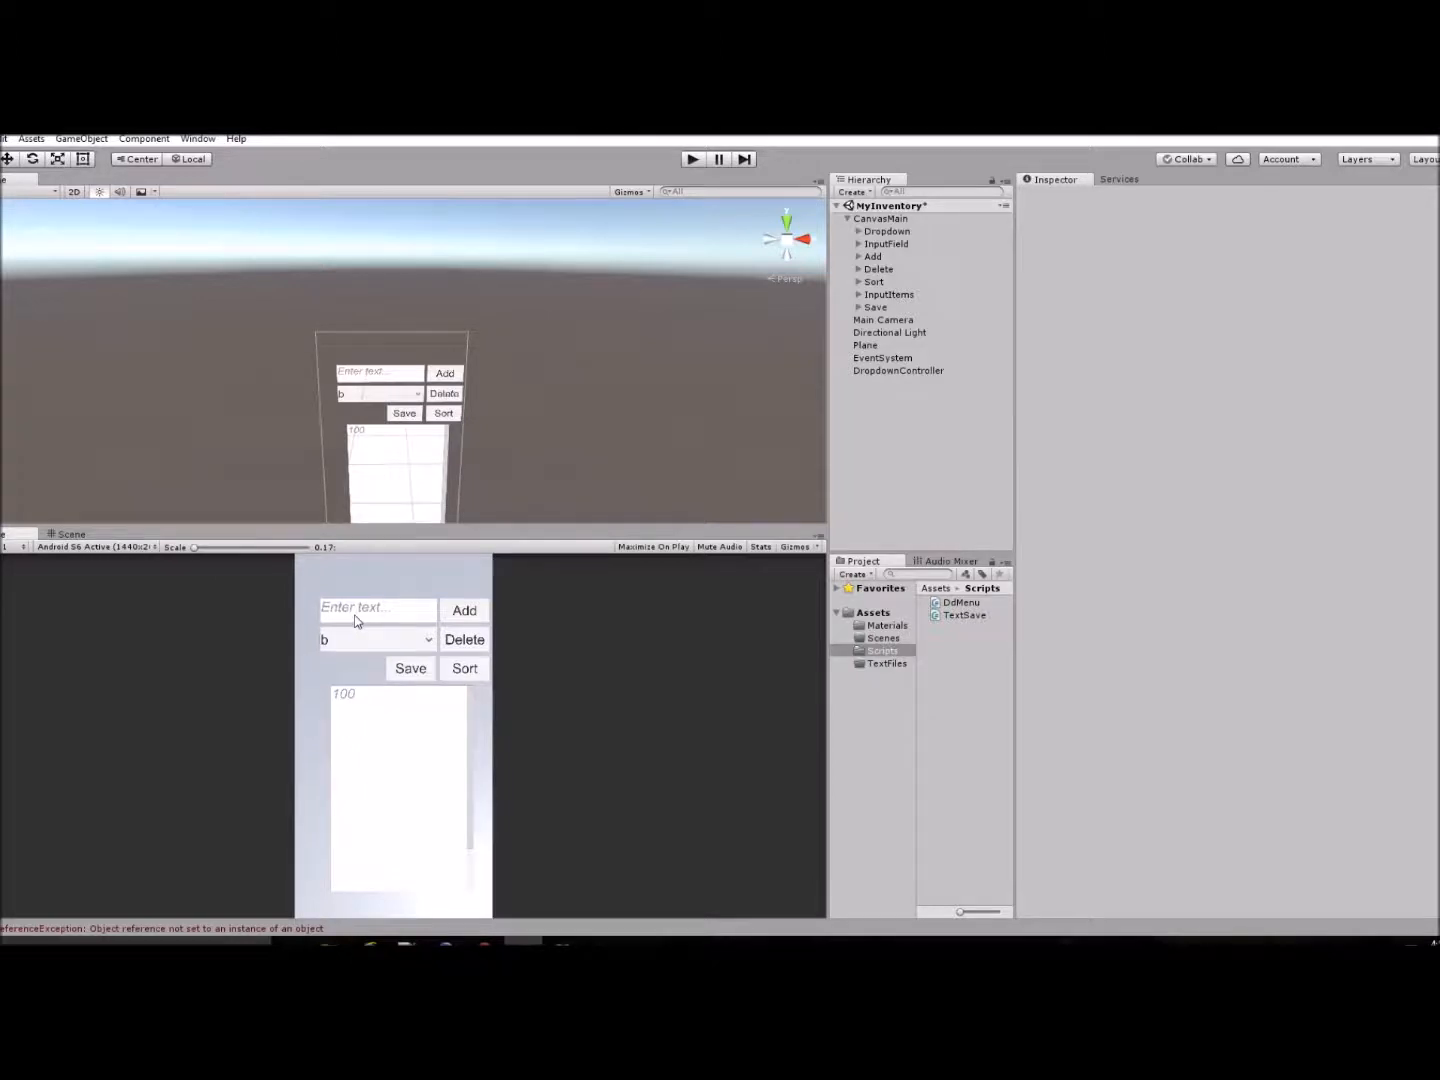
Run the scene, type 'asdf', and add it as a dropdown option; the text stays.
click(693, 159)
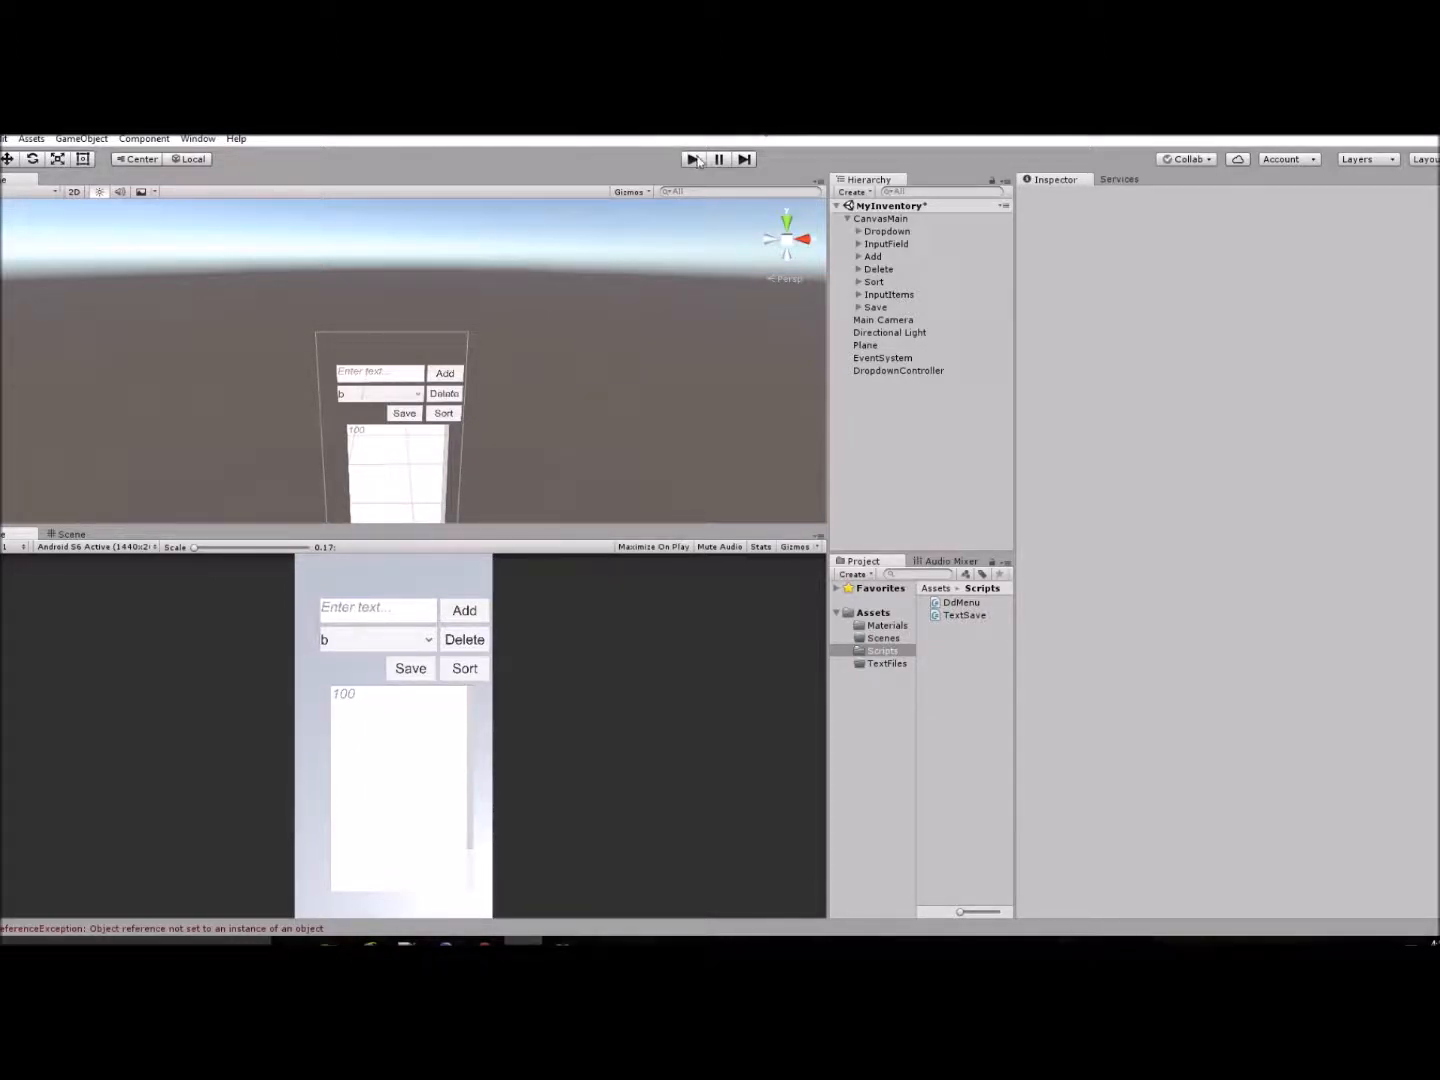
click(693, 159)
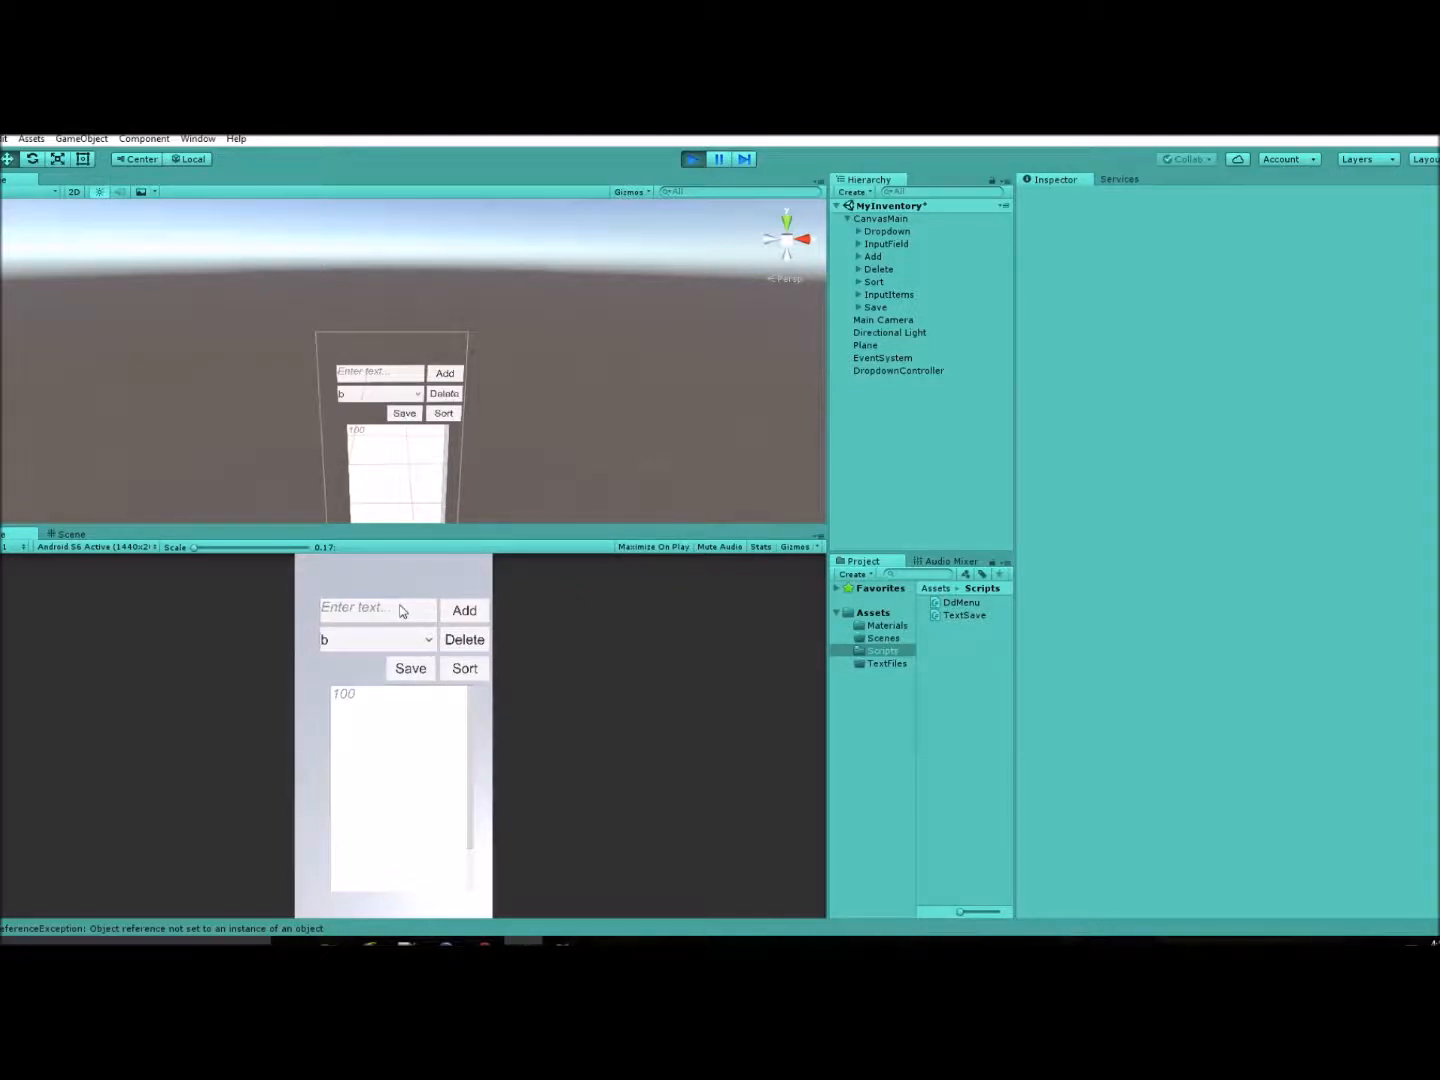
text(asdfasdf)
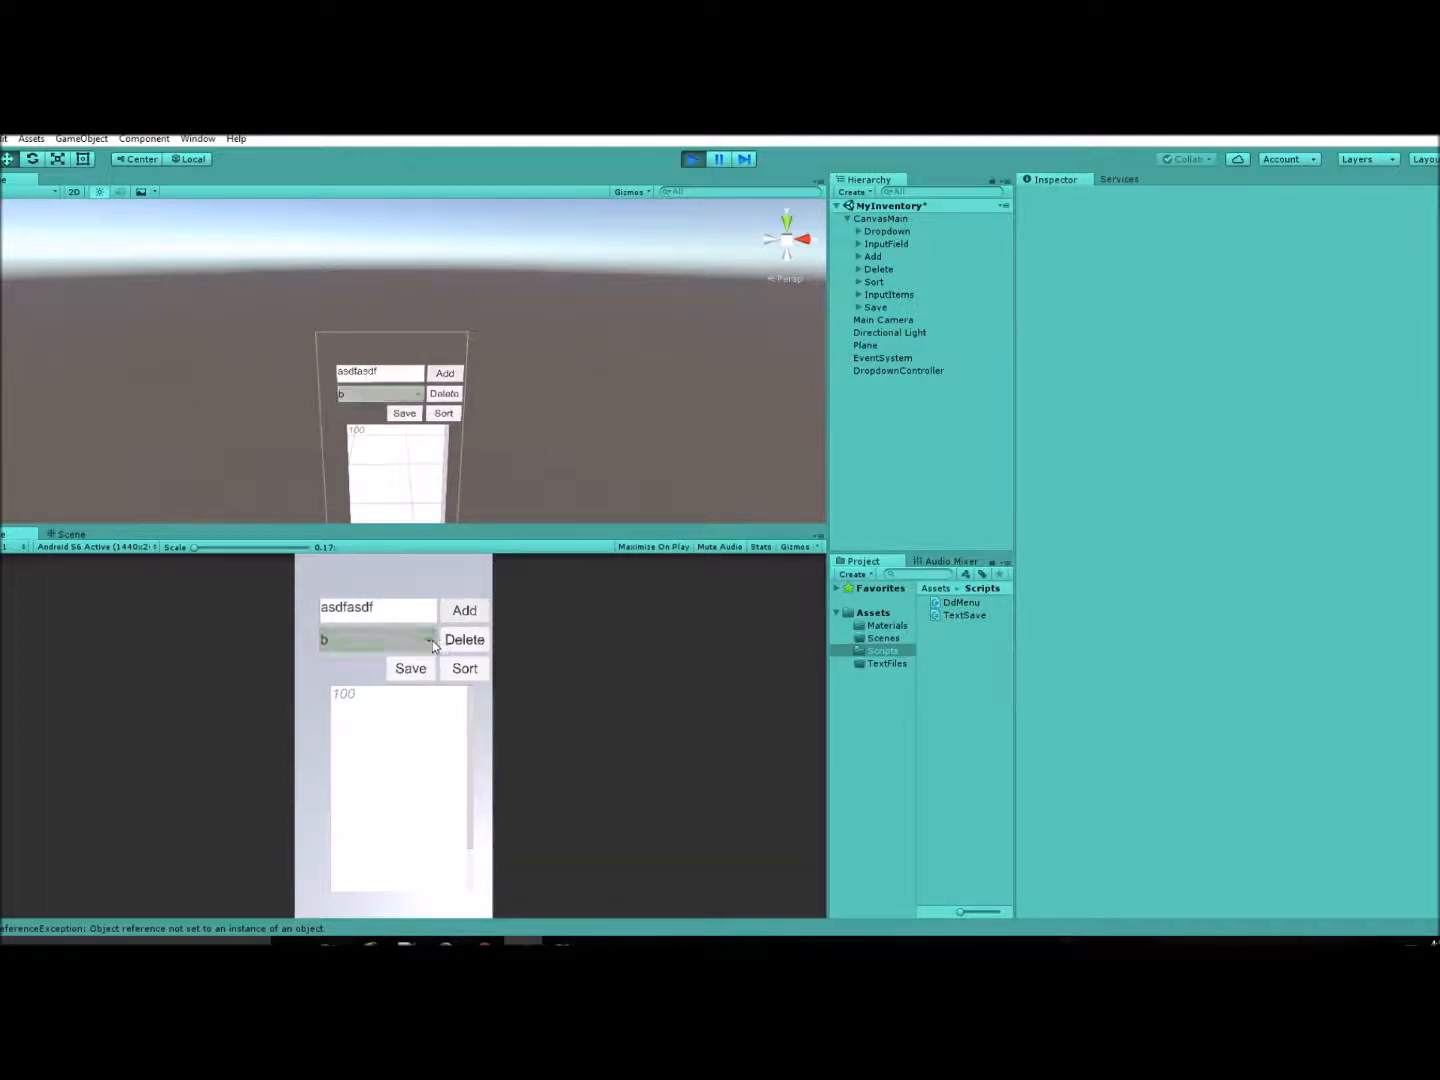
click(377, 639)
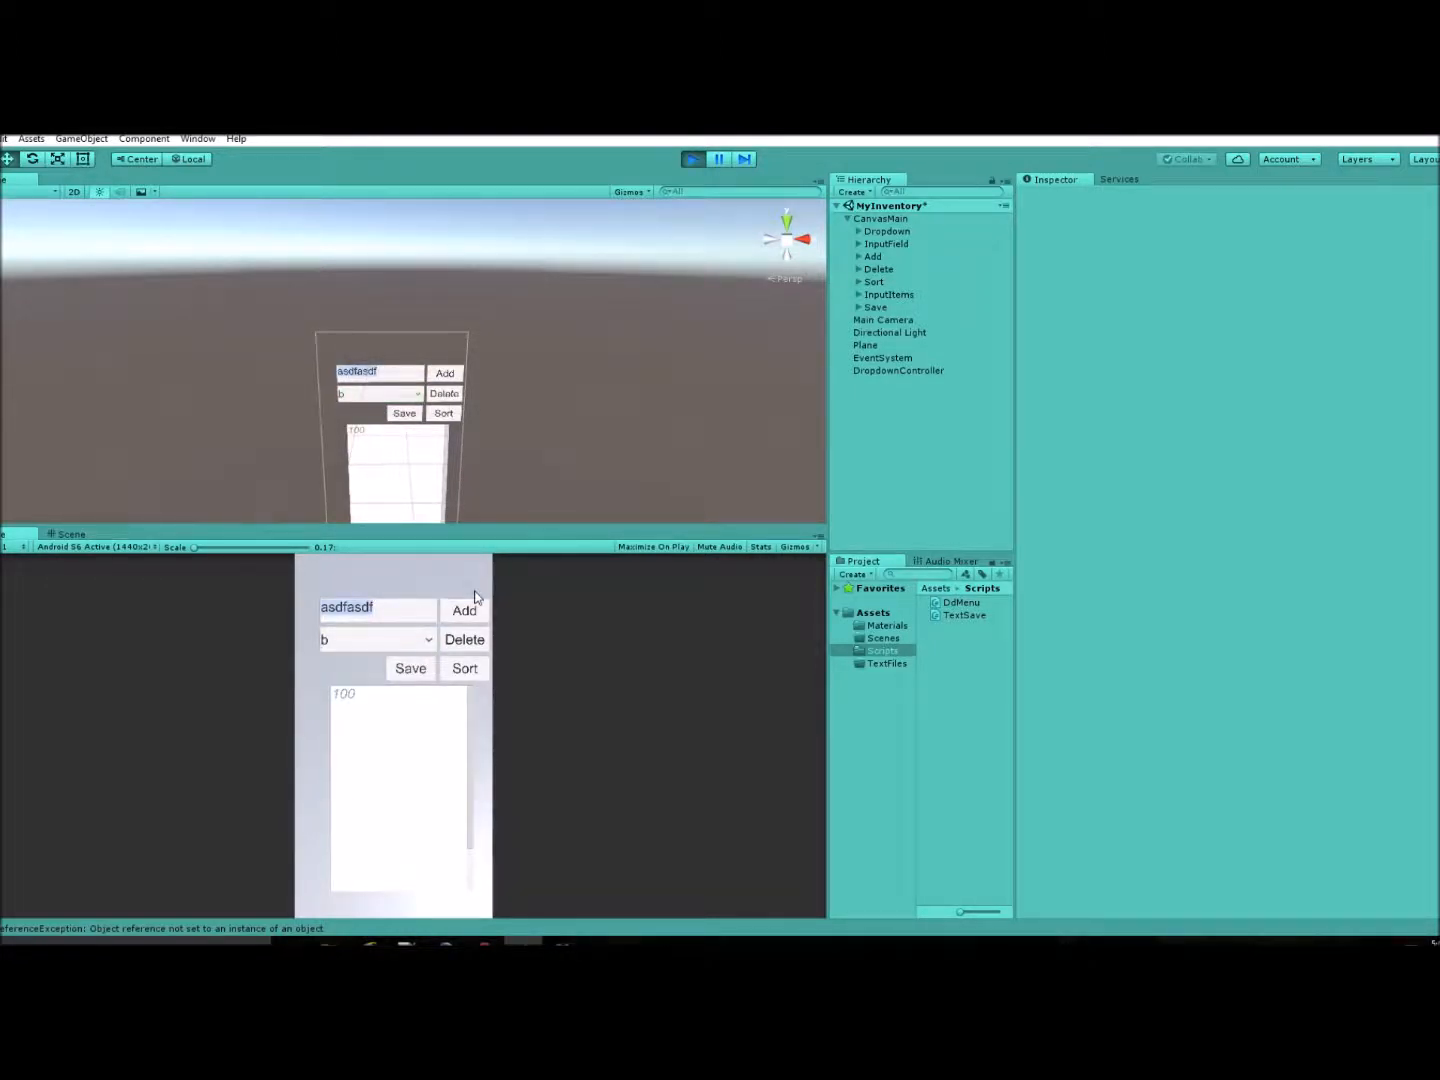
click(464, 610)
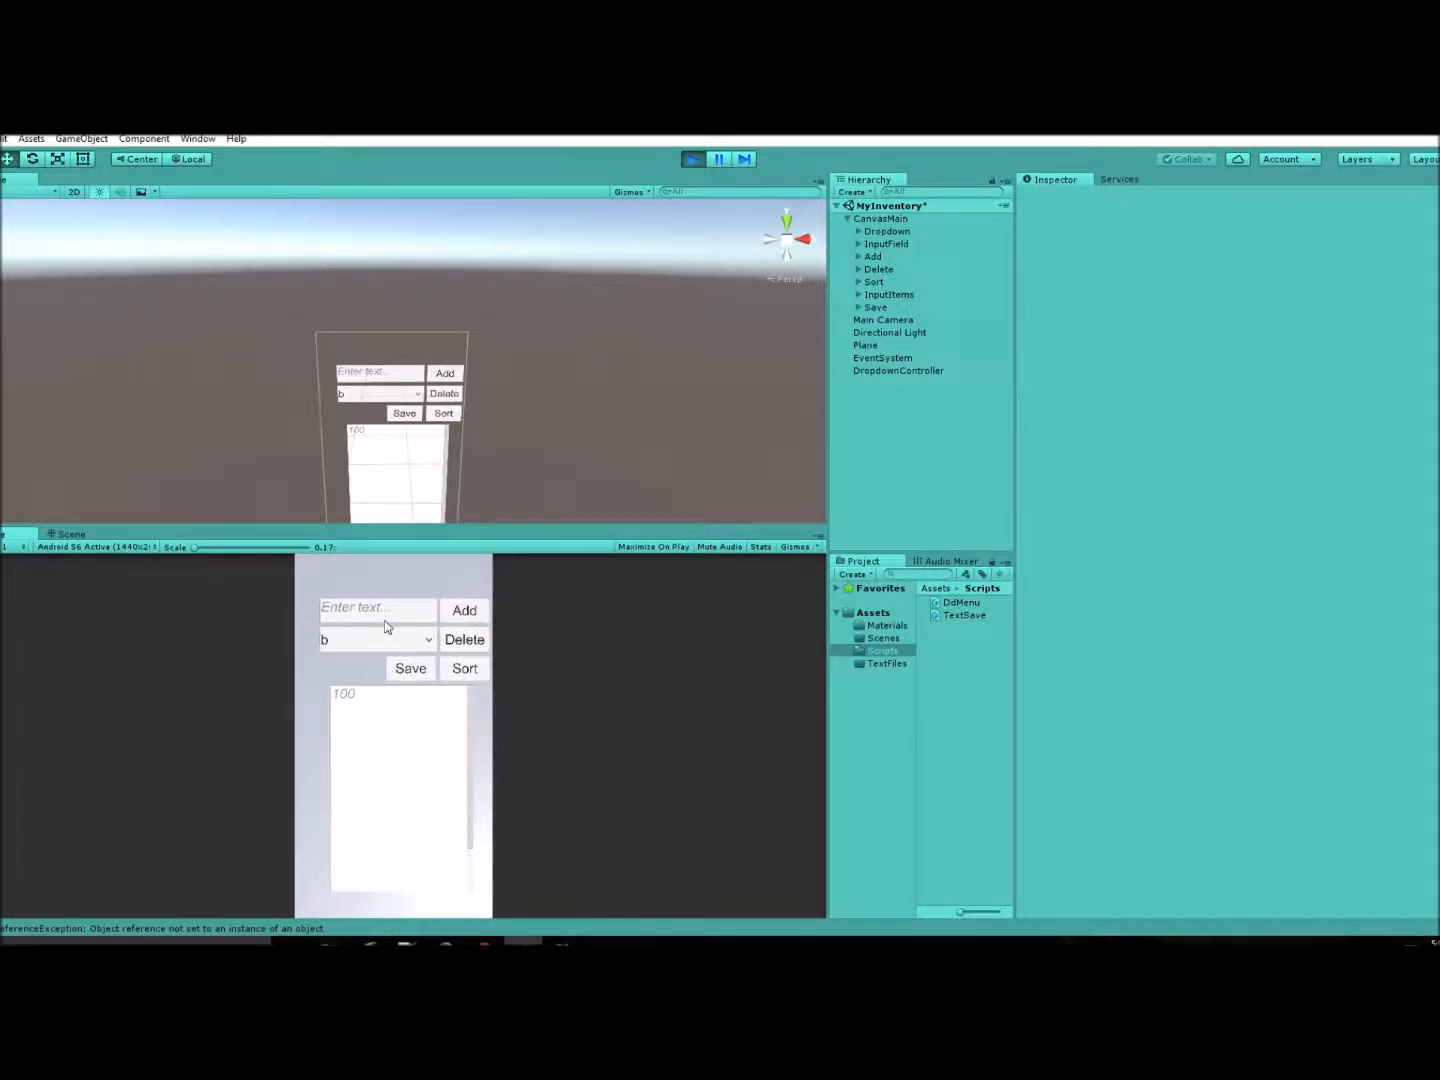
mouse_move(568, 908)
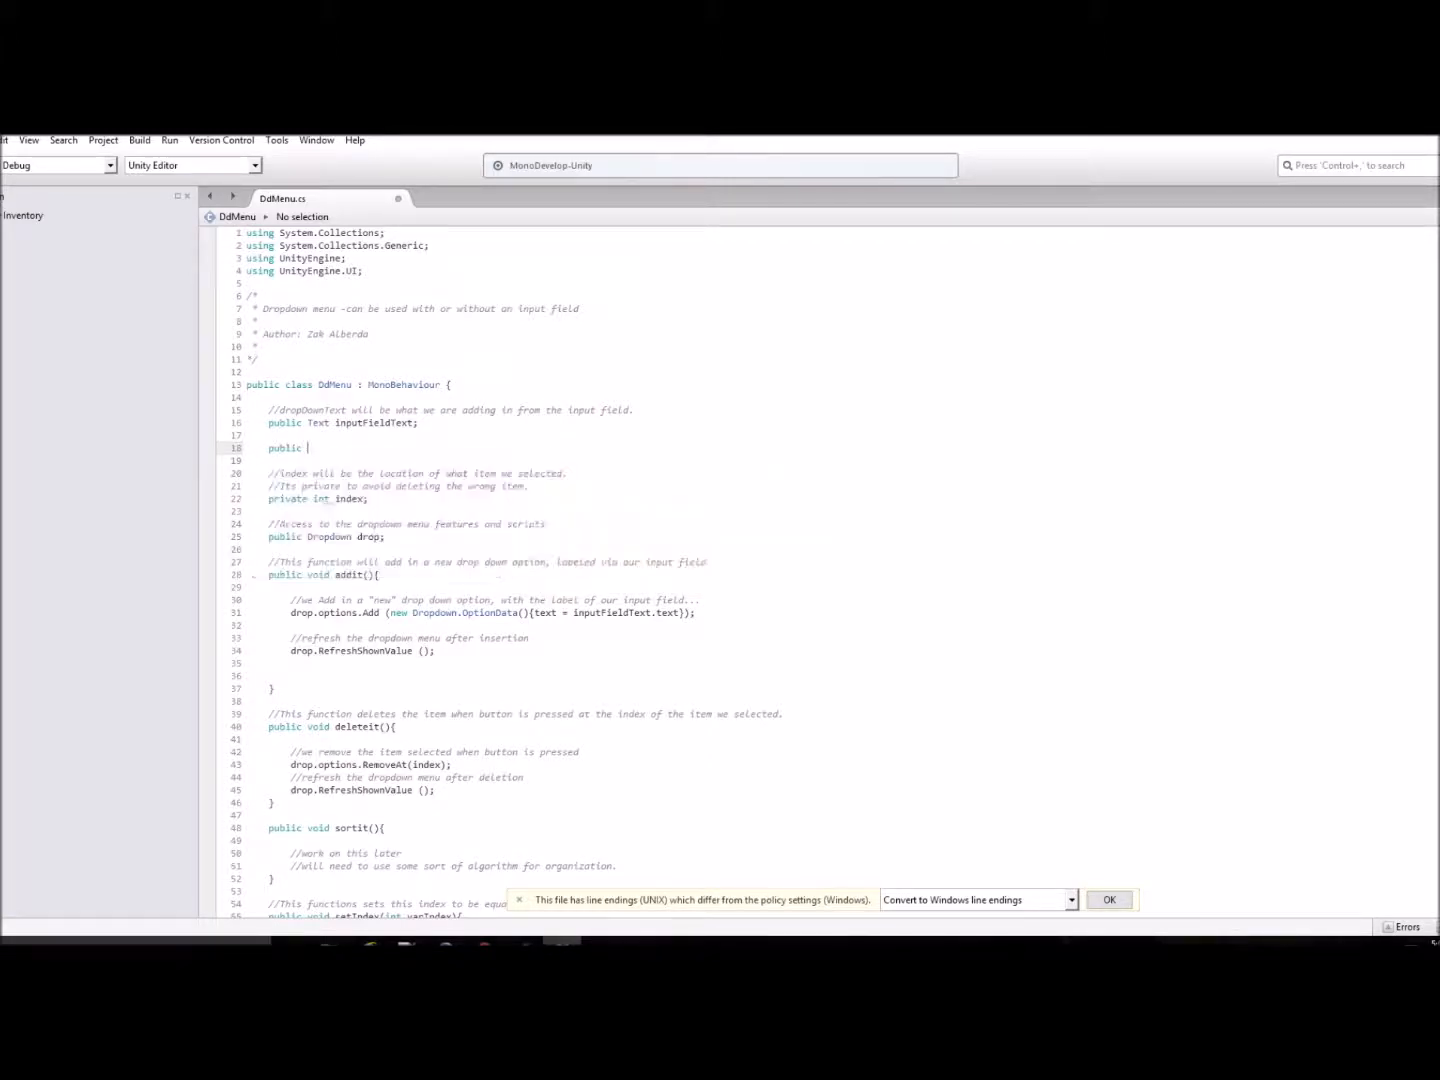
Declare 'public InputField eraseField;' in DdMenu.cs, autocompleting InputField.
text(i)
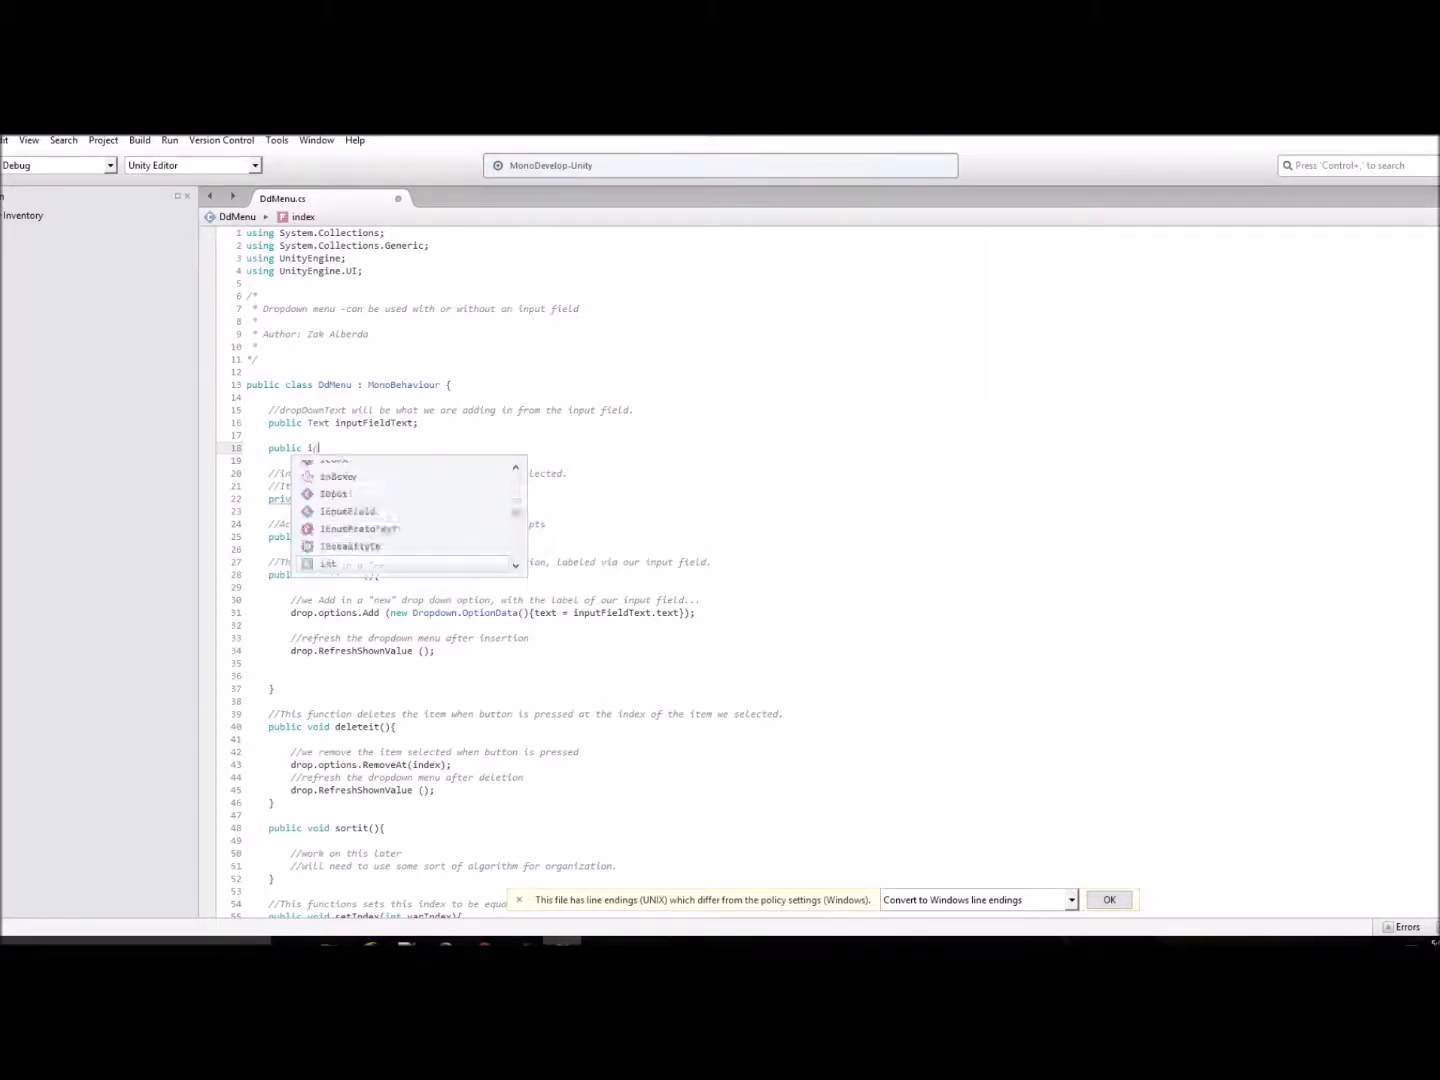
text(nputf)
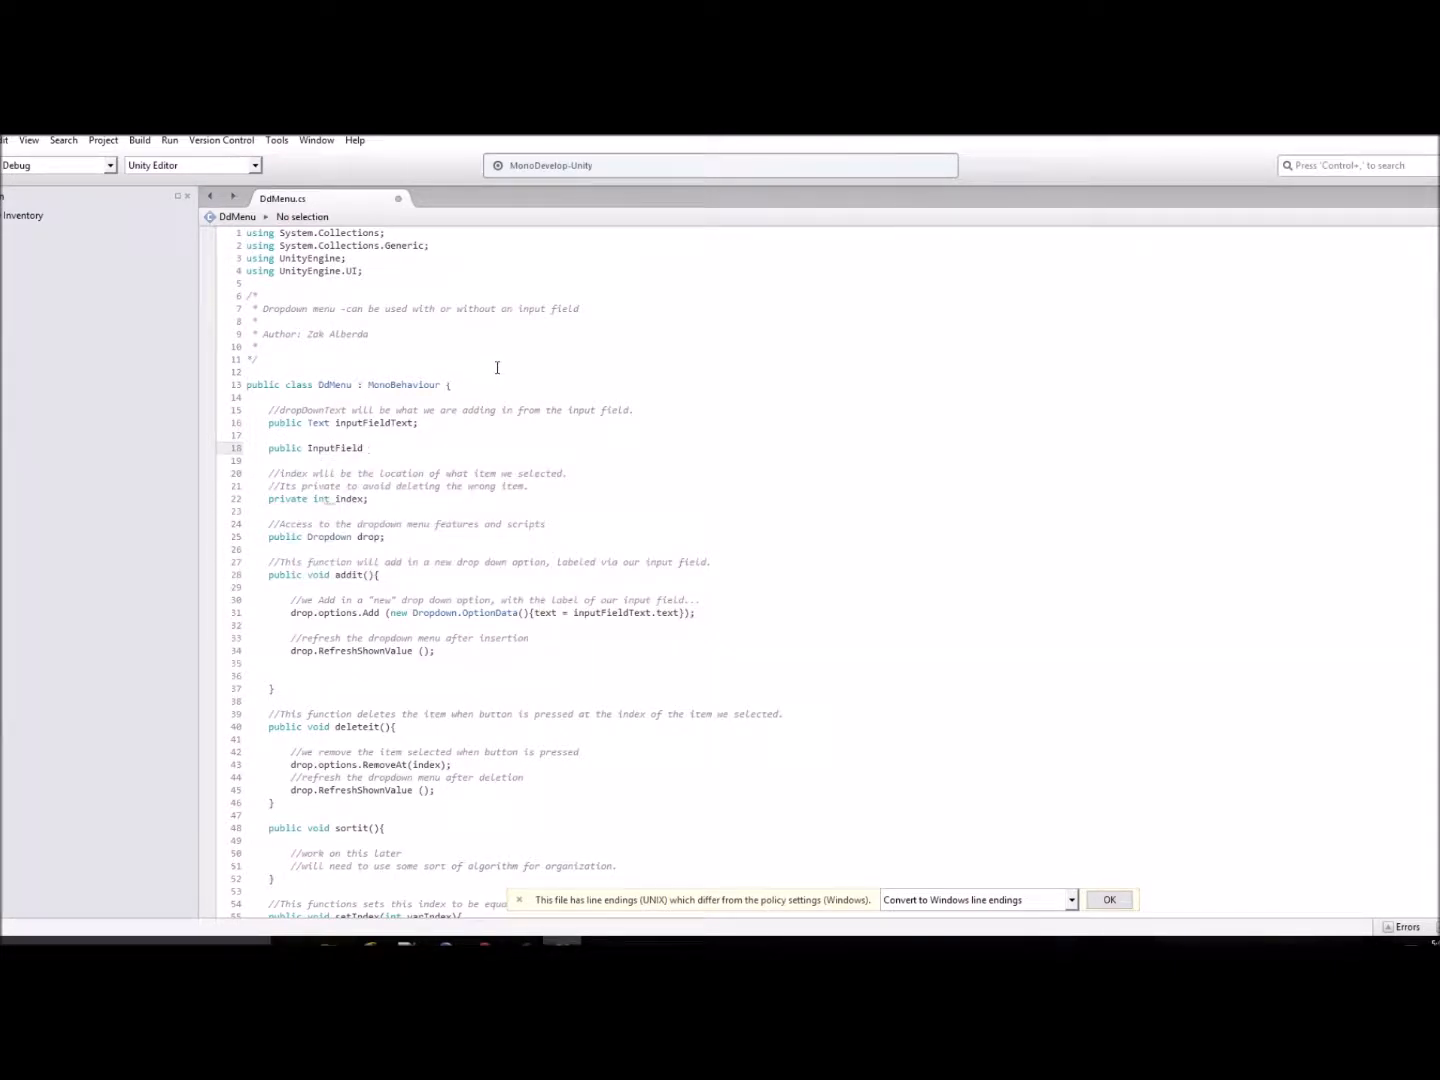
text(i)
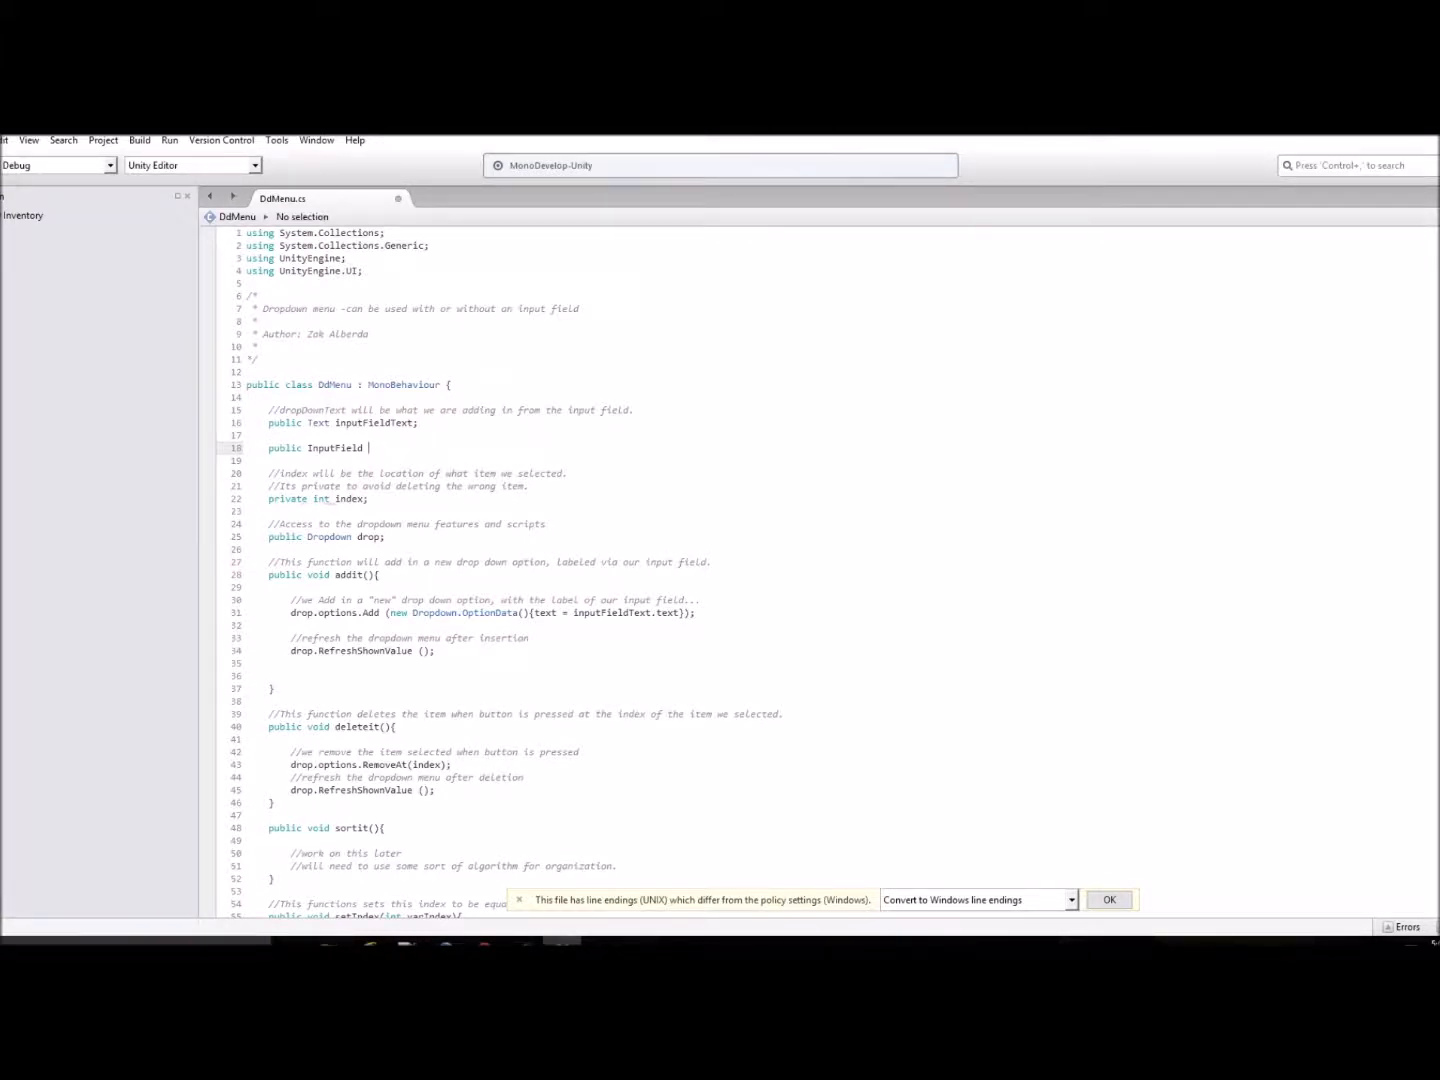
text(eraseField)
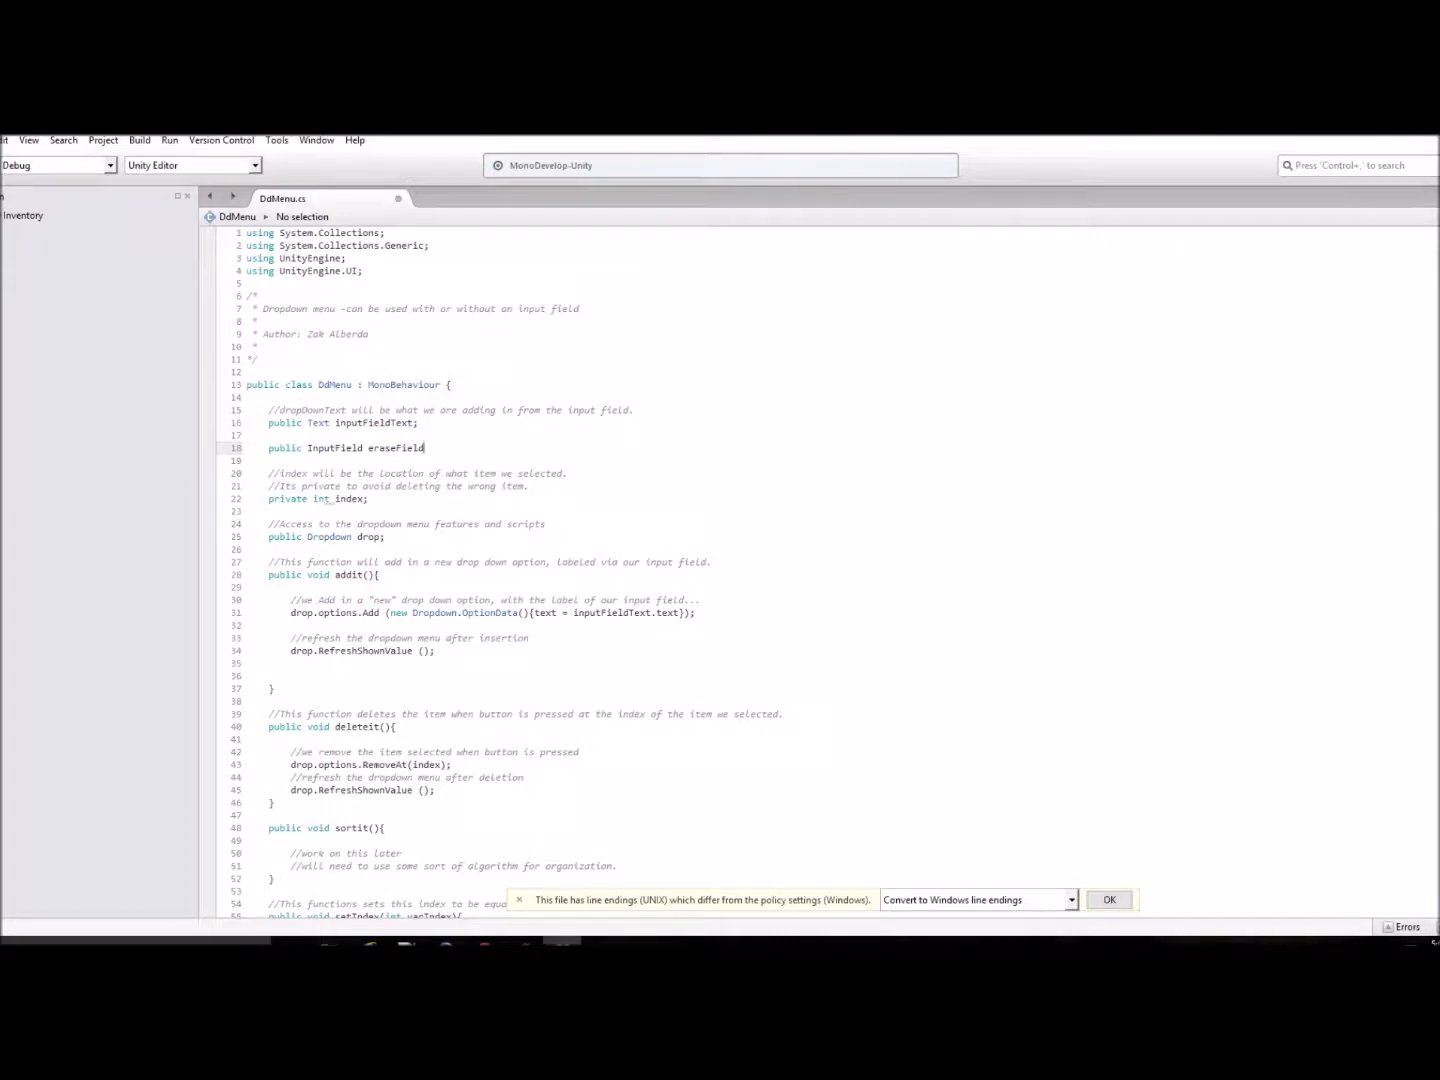
text(;)
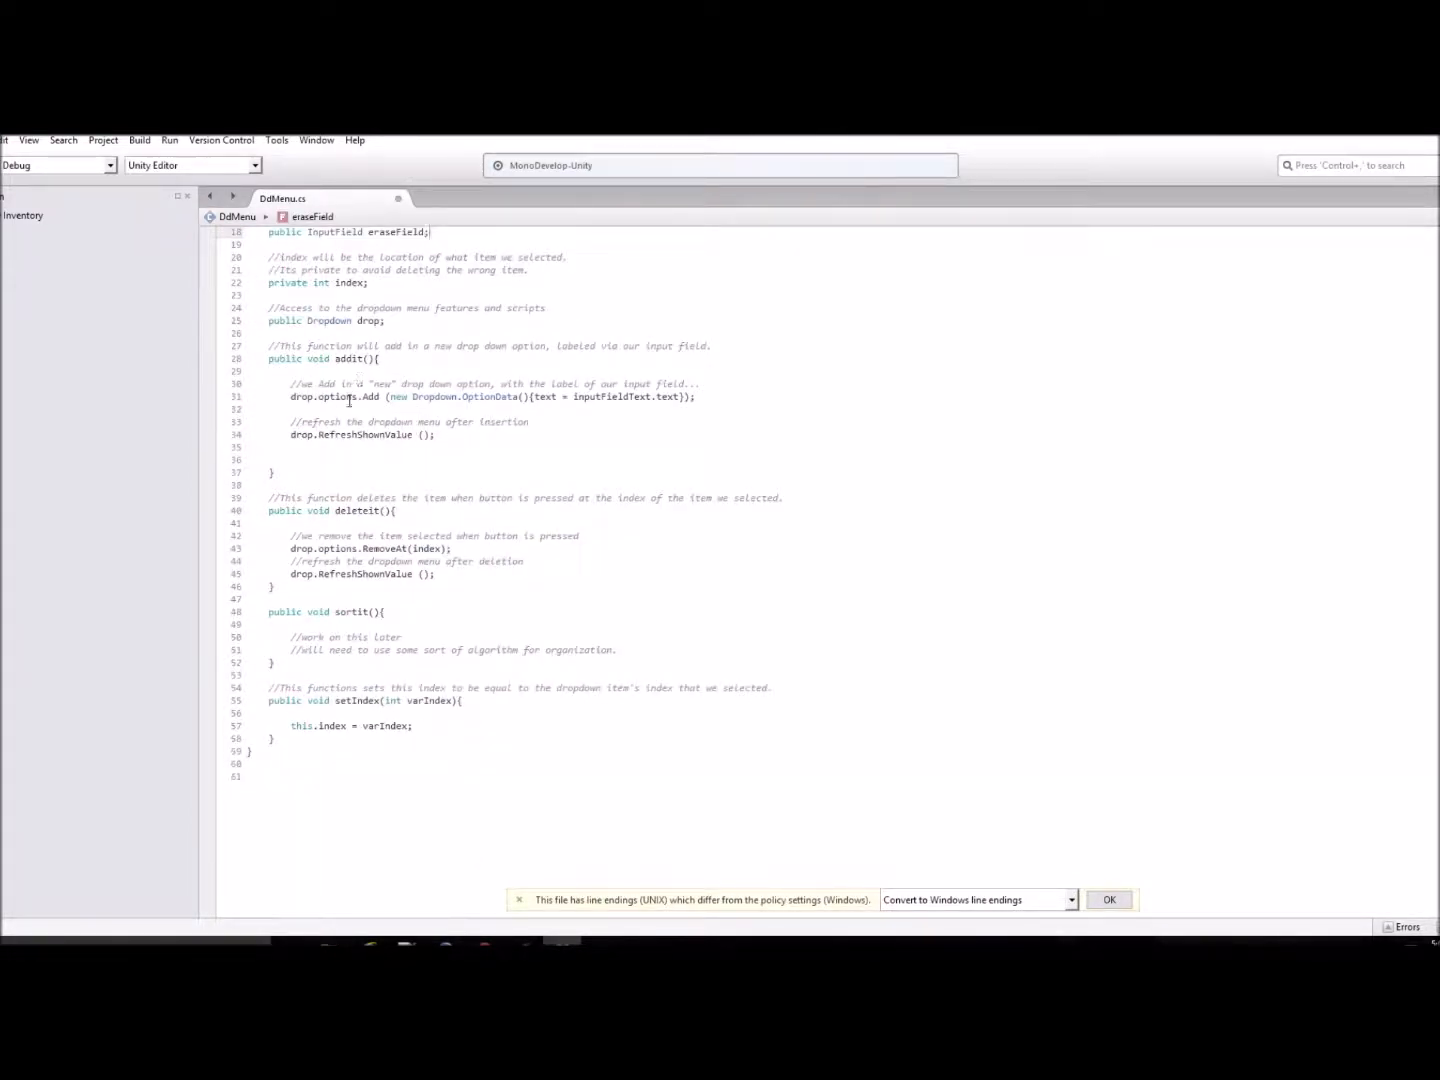
Add the line eraseField.text = "" inside the addit function.
key(enter)
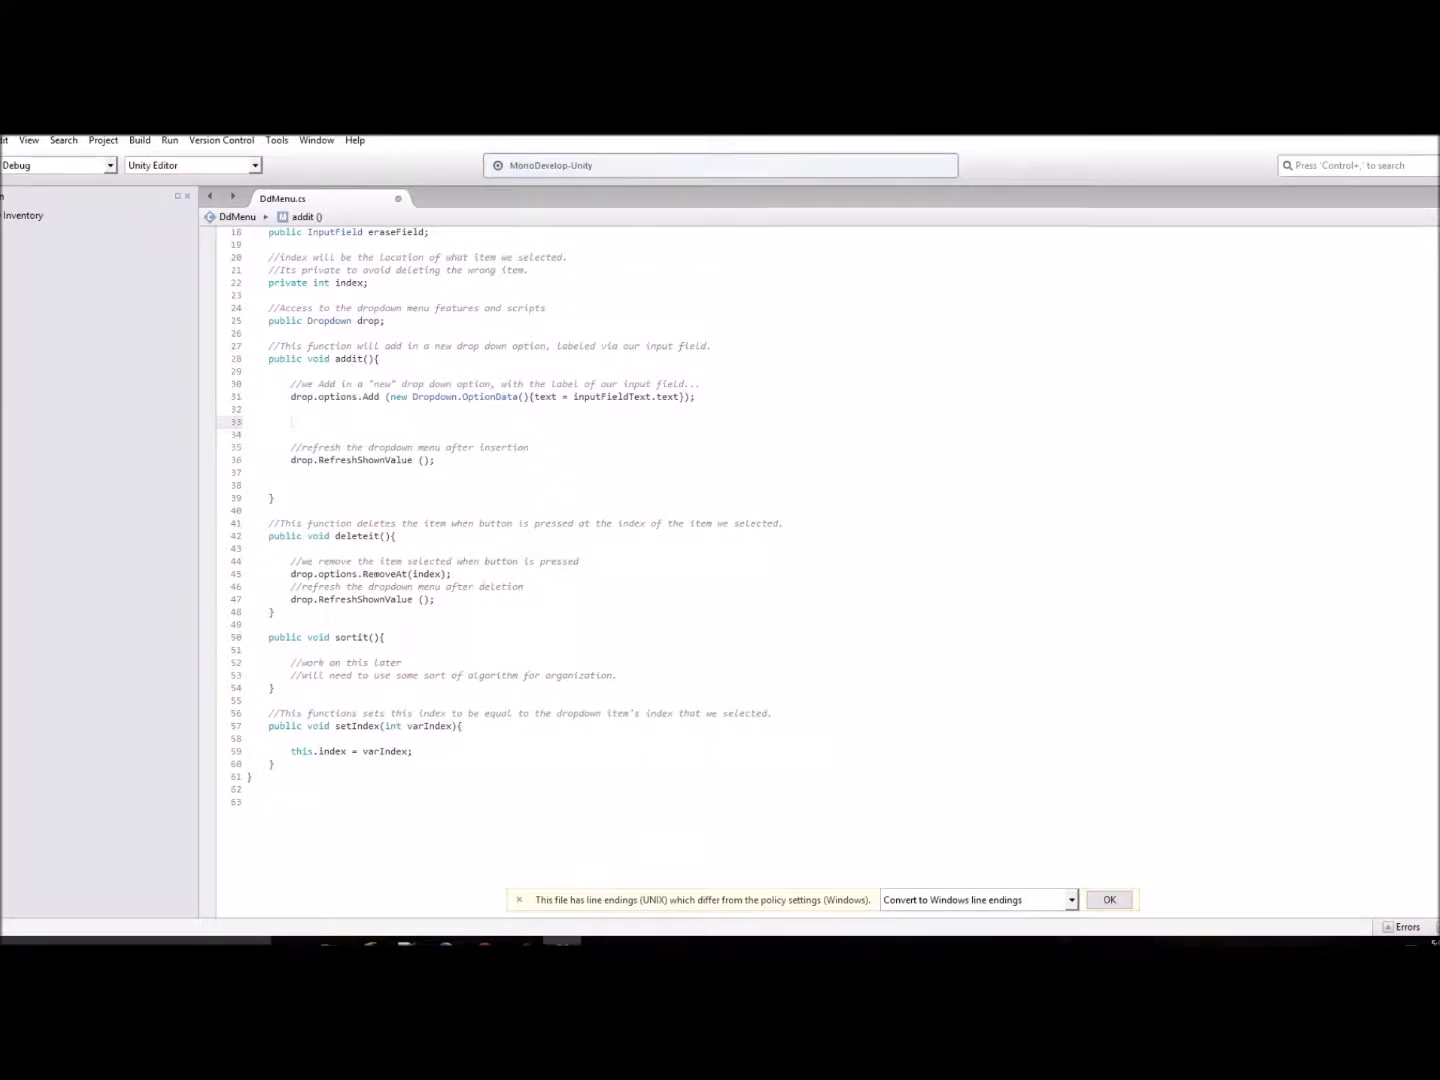
text(eraseField.)
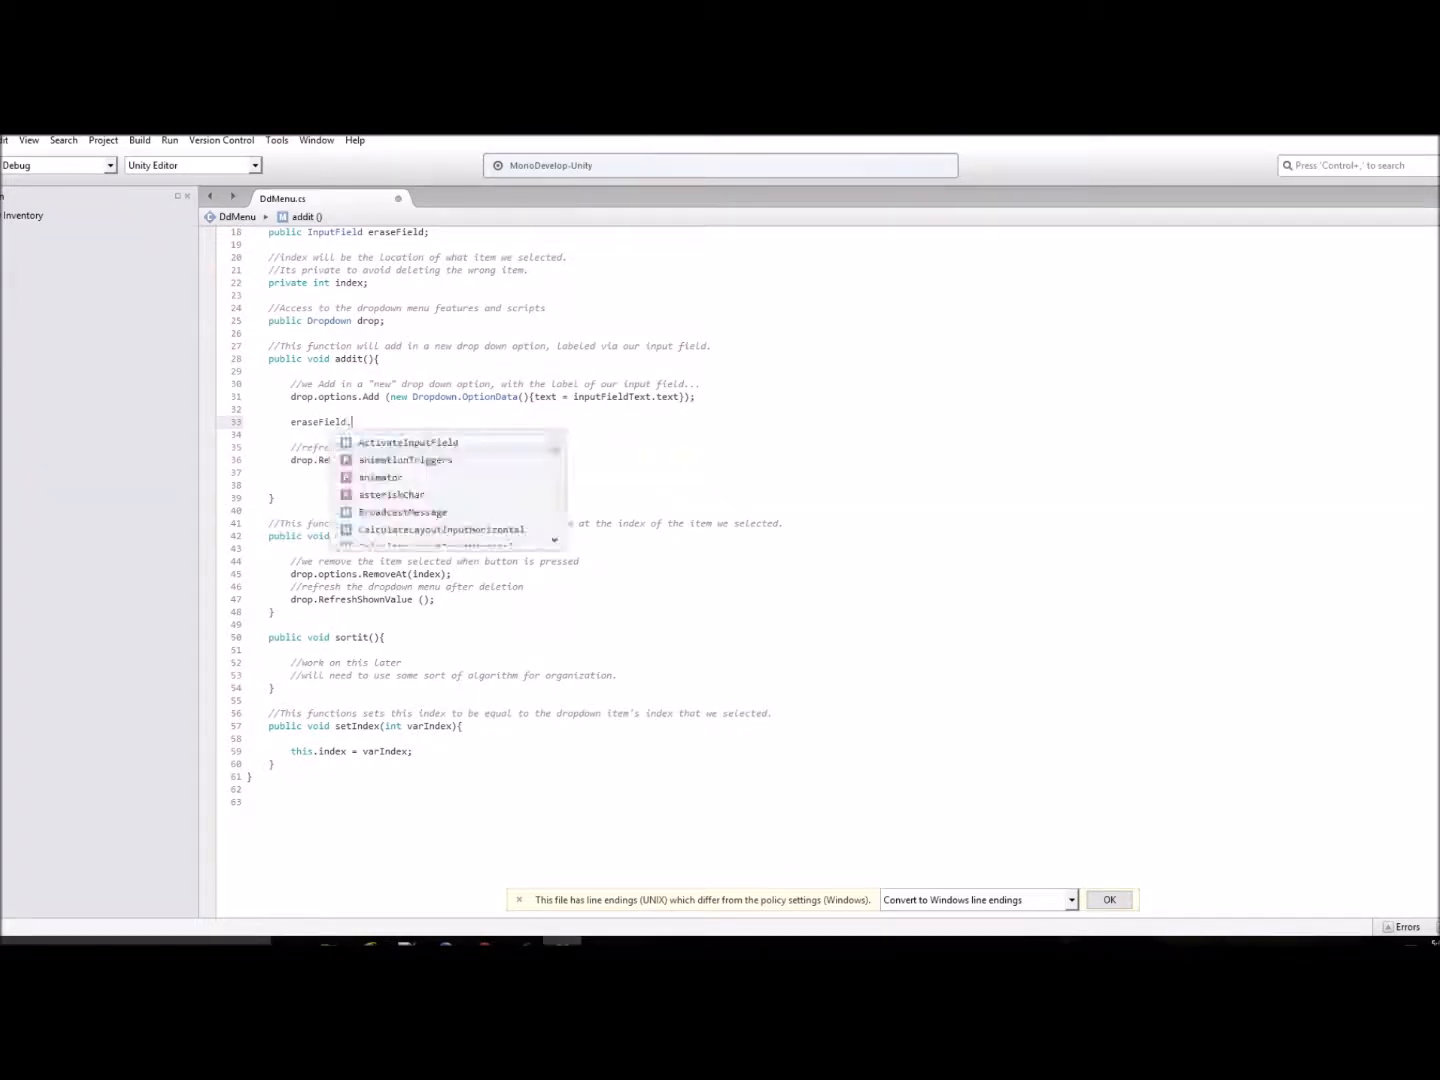
text(text)
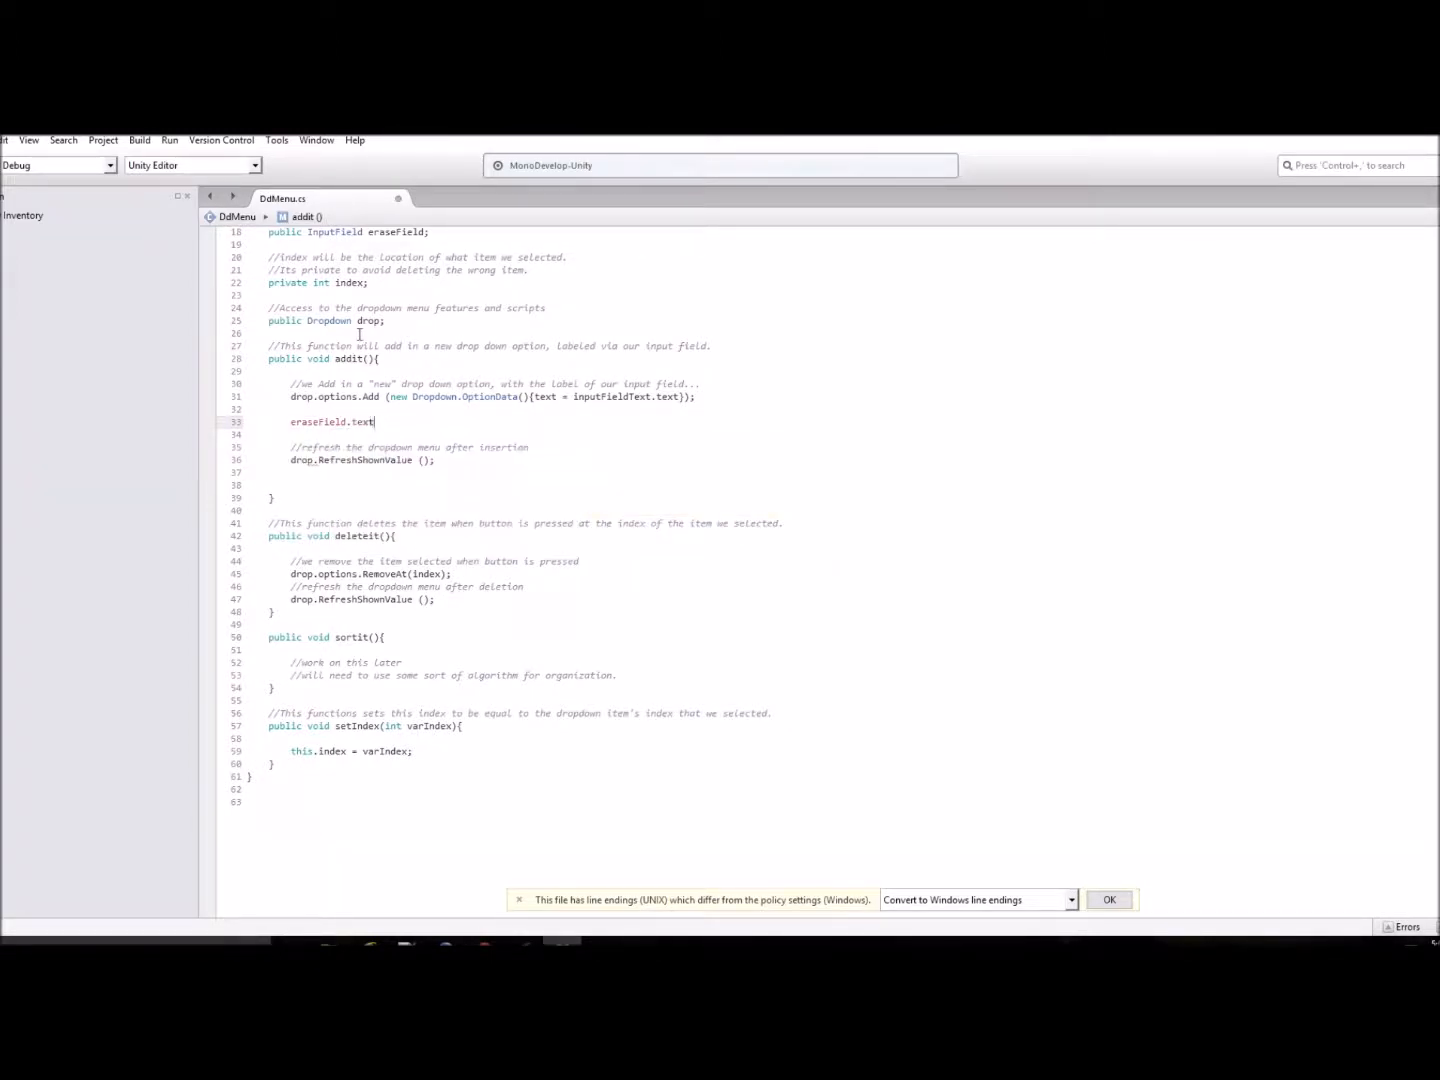
text(= "")
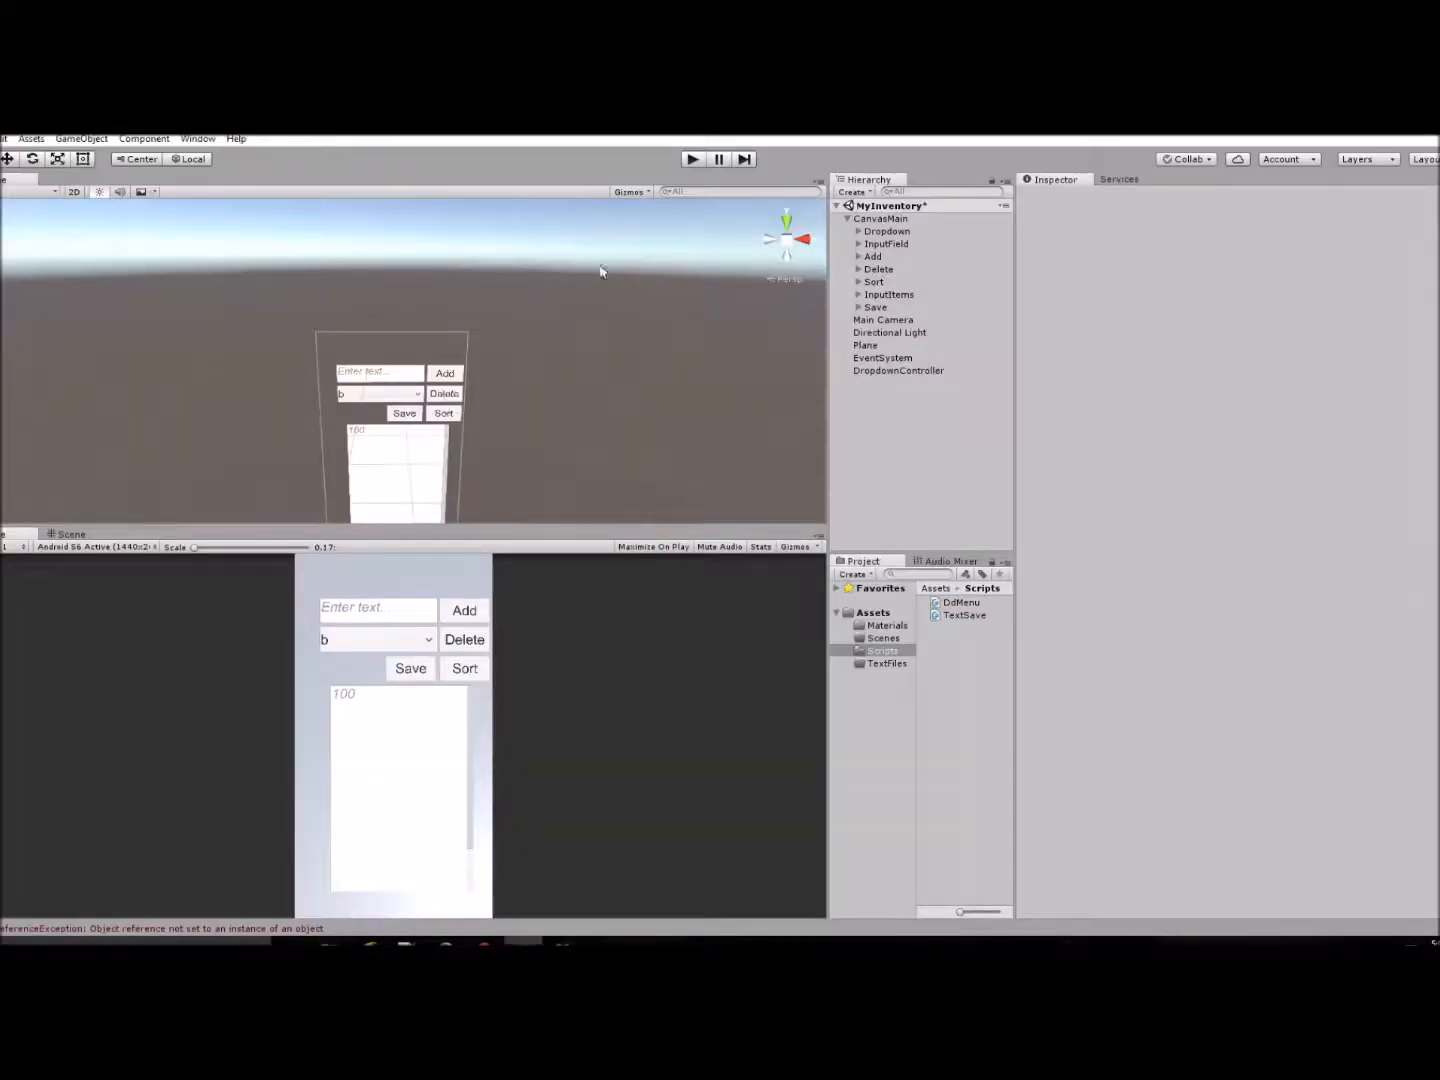
mouse_move(895, 378)
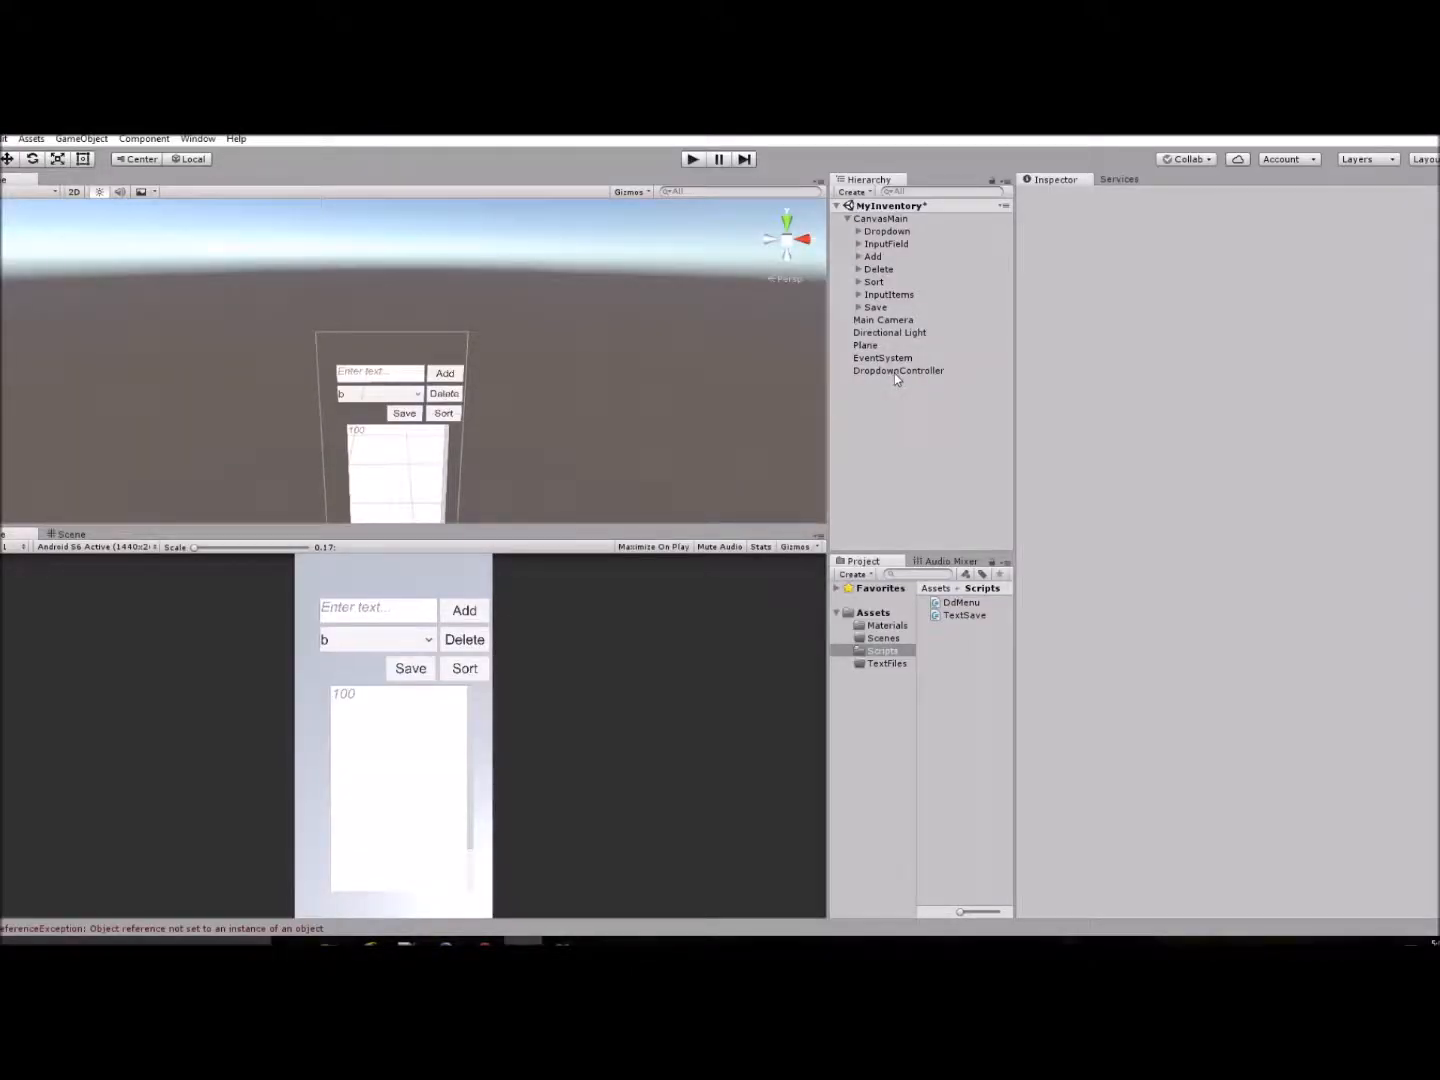
Assign the InputField object to DropdownController's Dd Menu Erase Field slot.
click(898, 370)
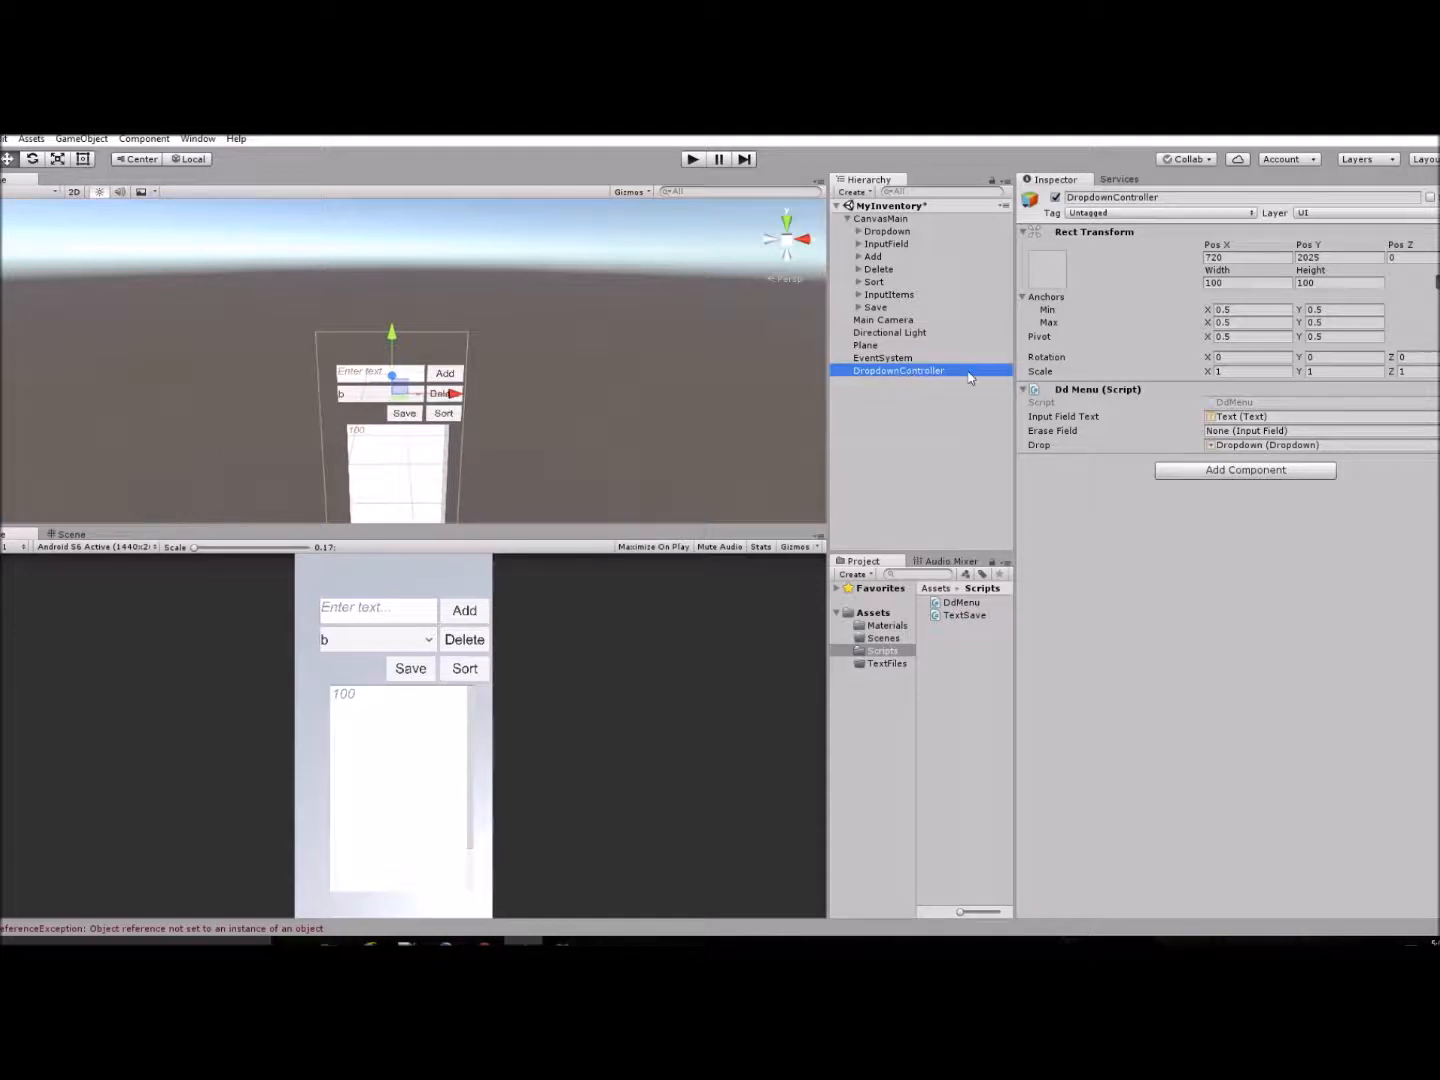
right_click(898, 370)
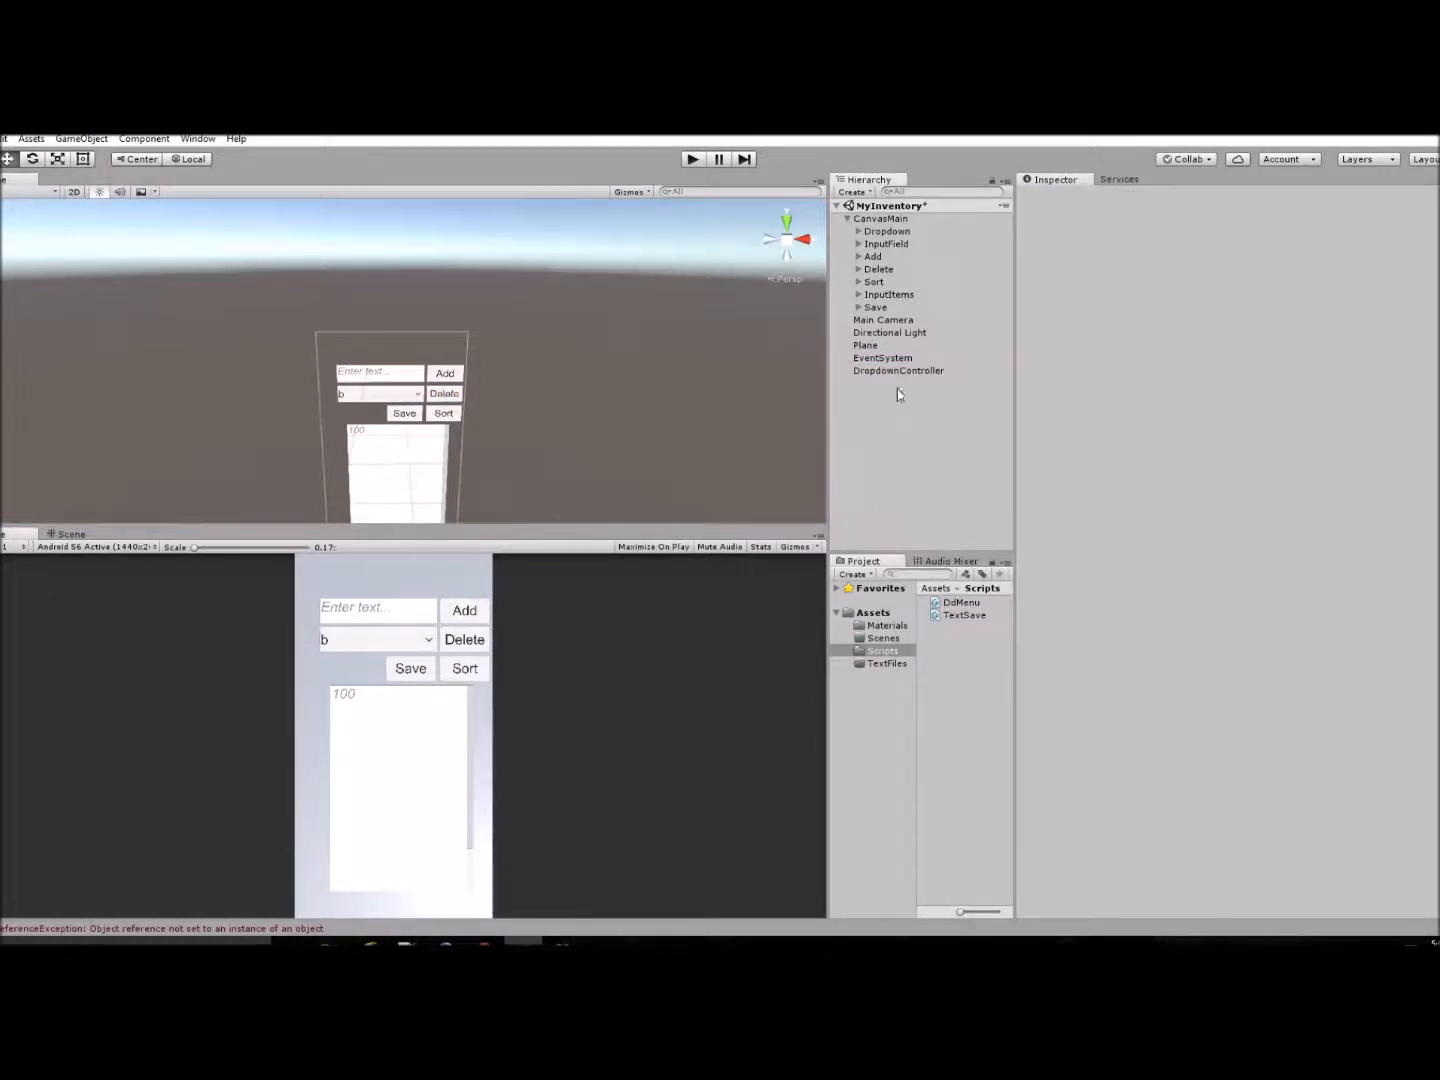
click(898, 370)
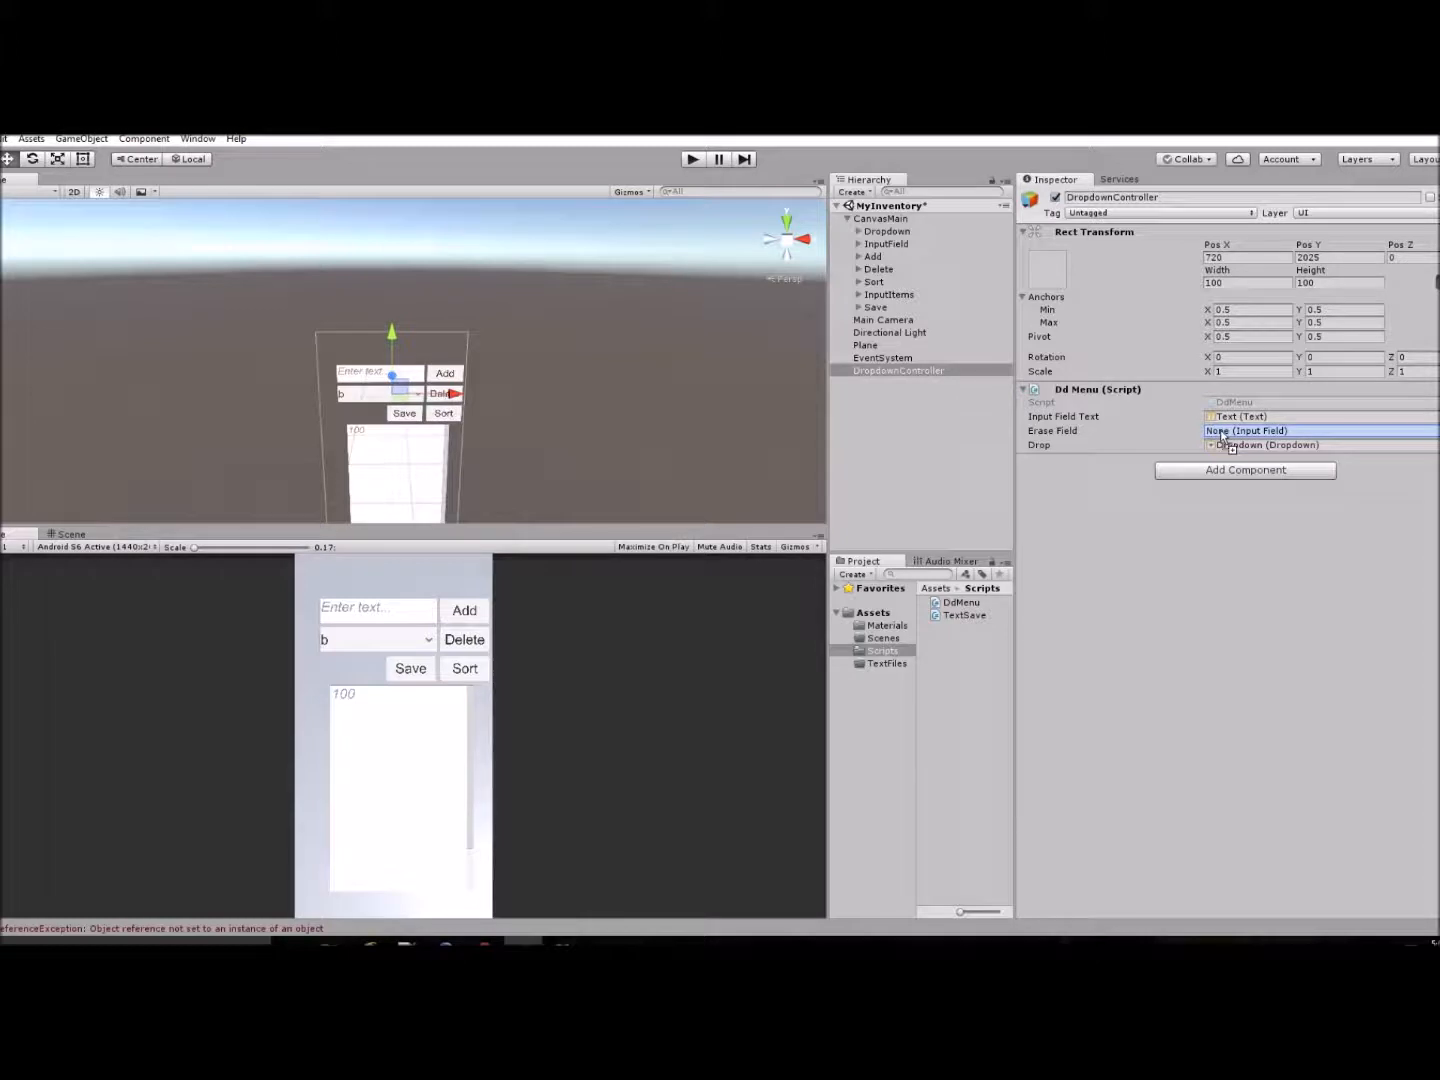
click(1320, 430)
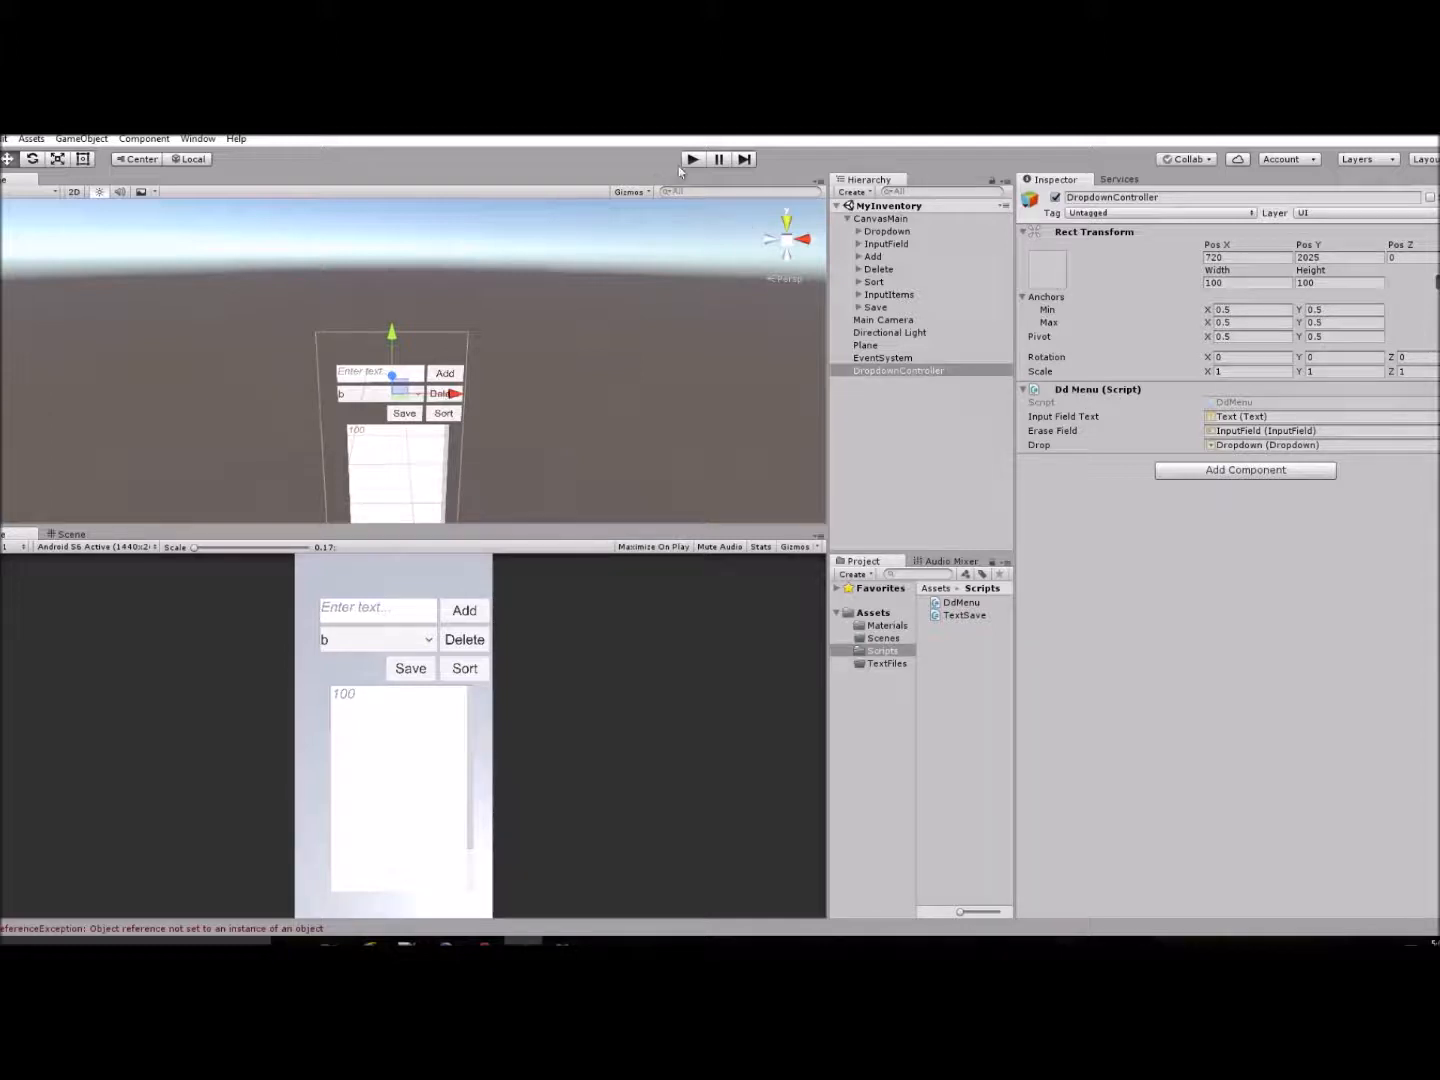
Run the scene, type 'adsfaa', add it, and confirm the field clears.
click(692, 159)
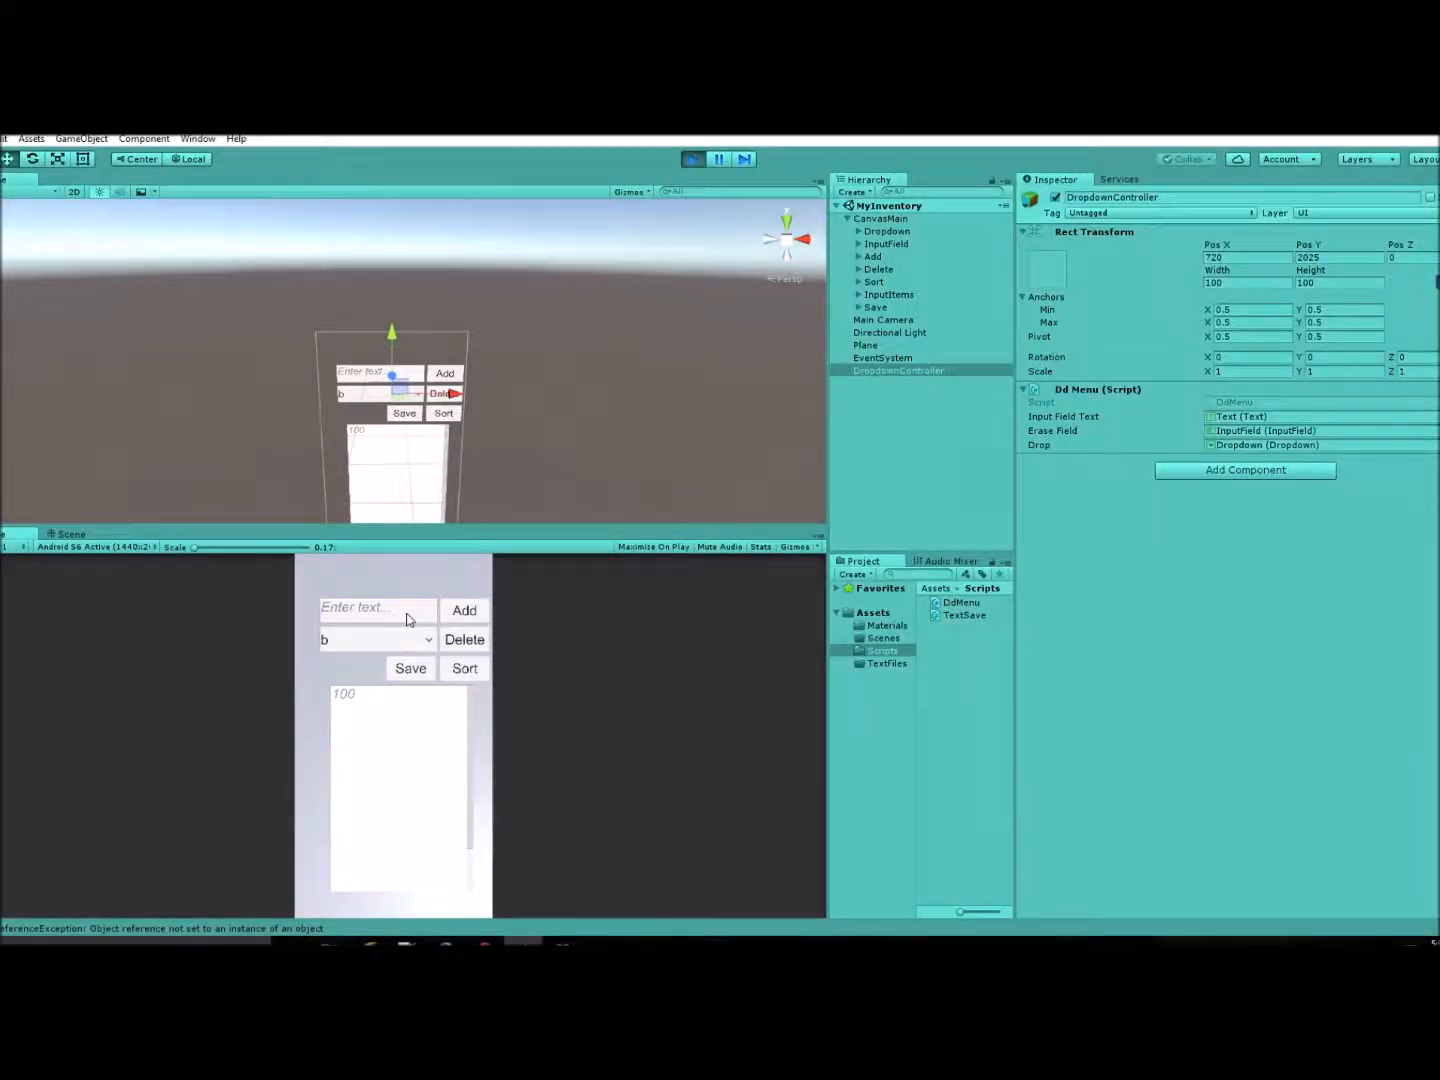
text(adsfaa)
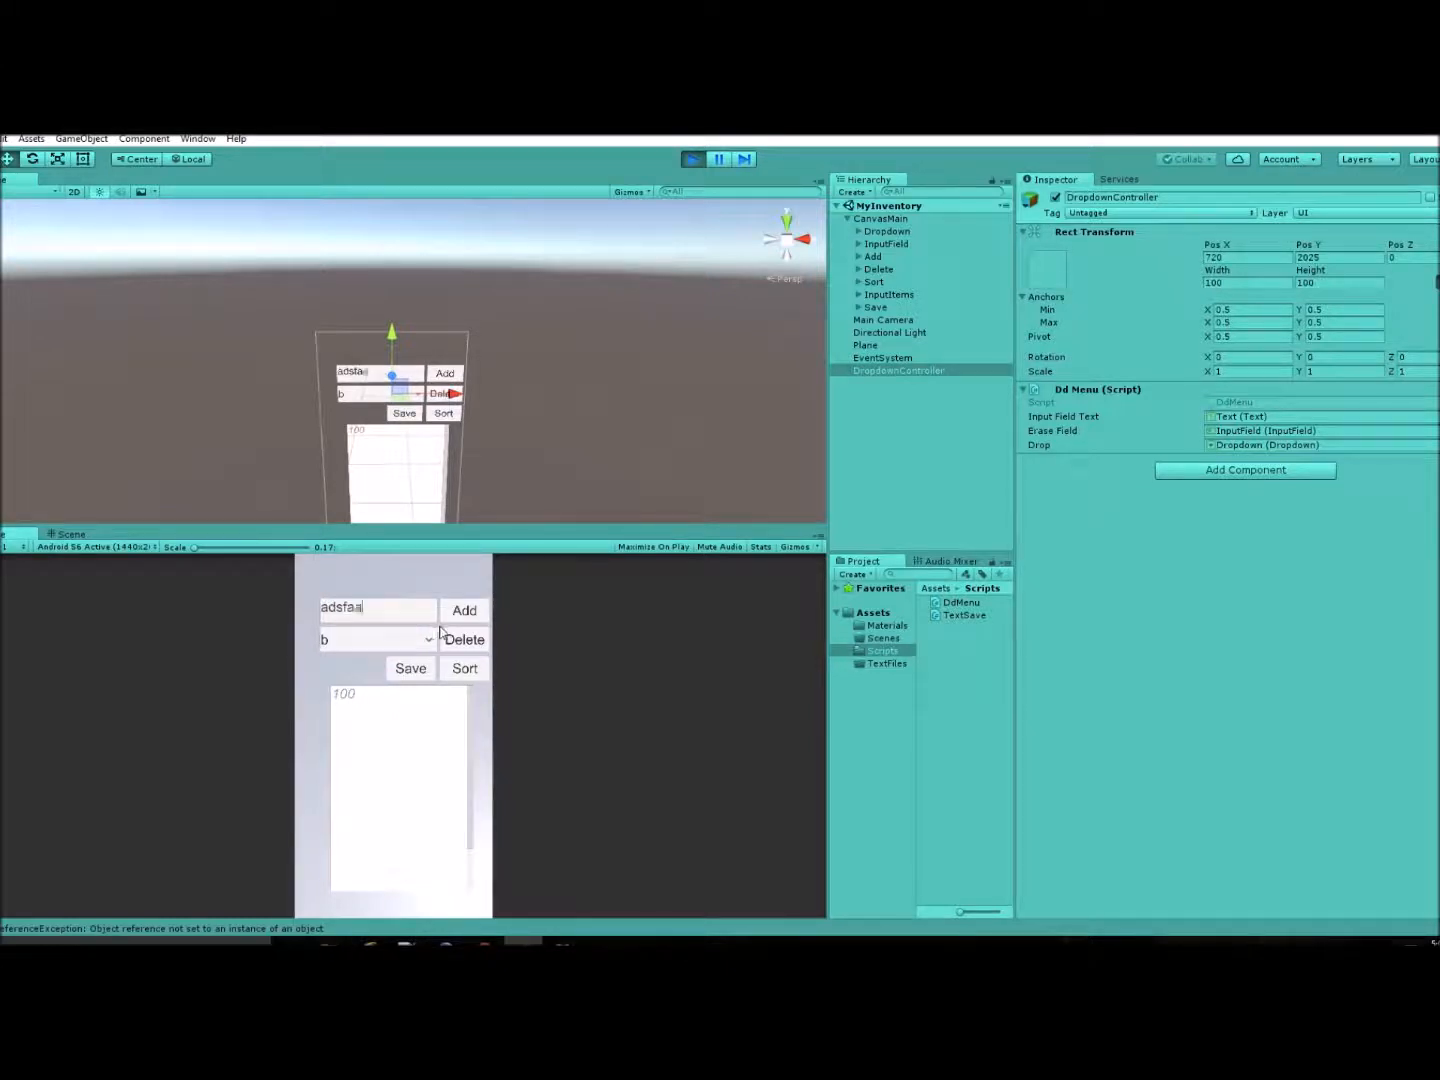
click(464, 639)
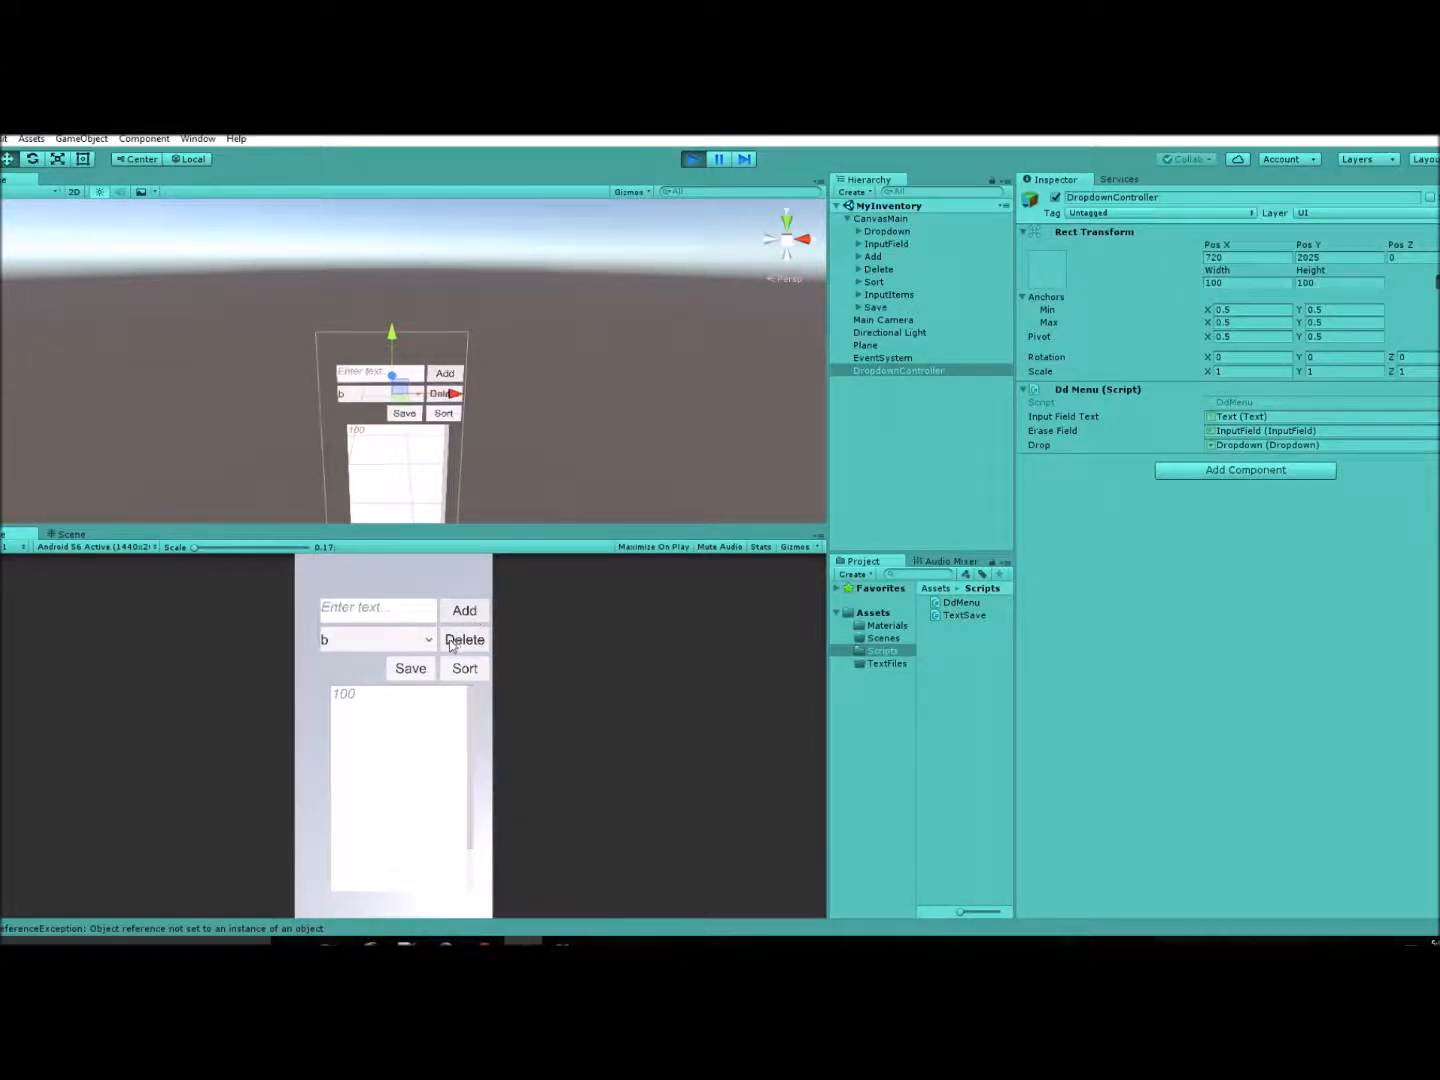